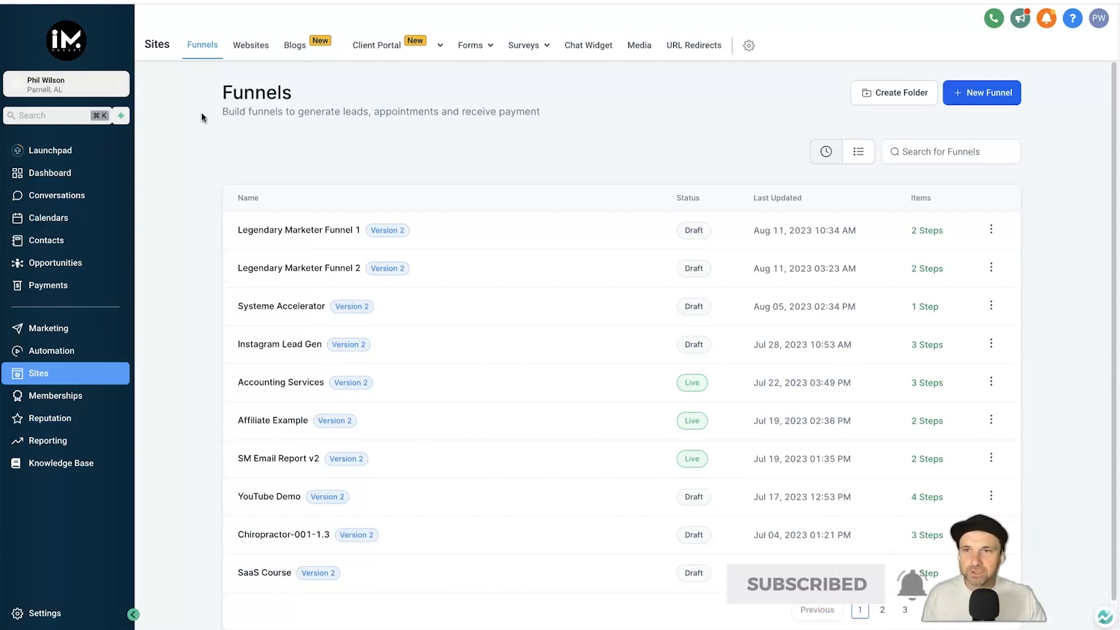
Browse the sub-account switcher and return to the funnels list
click(65, 84)
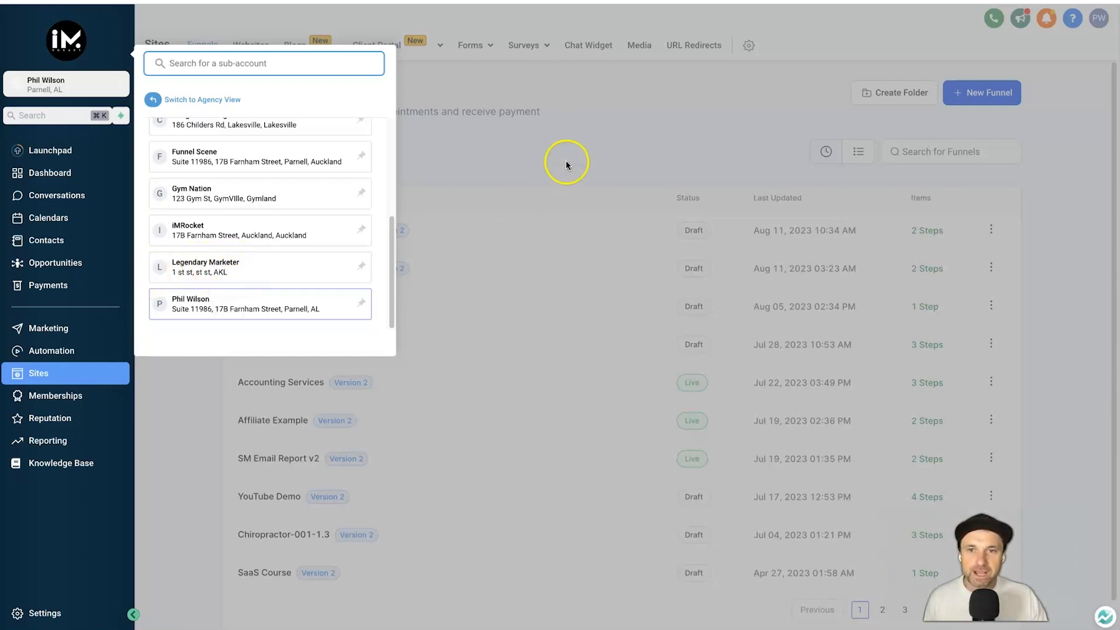
click(567, 164)
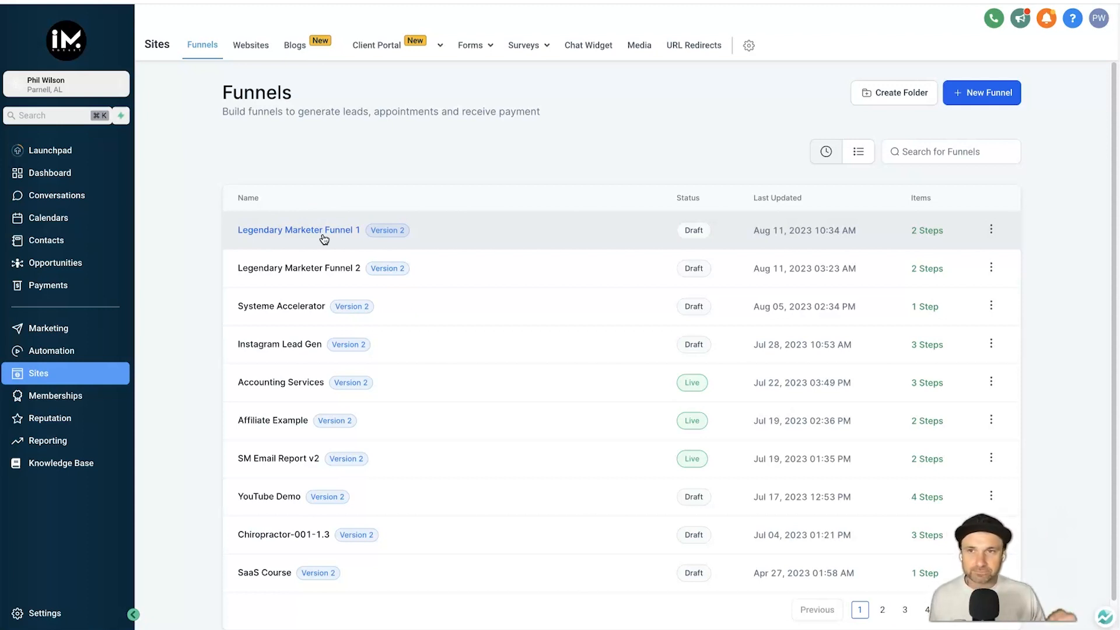
click(65, 84)
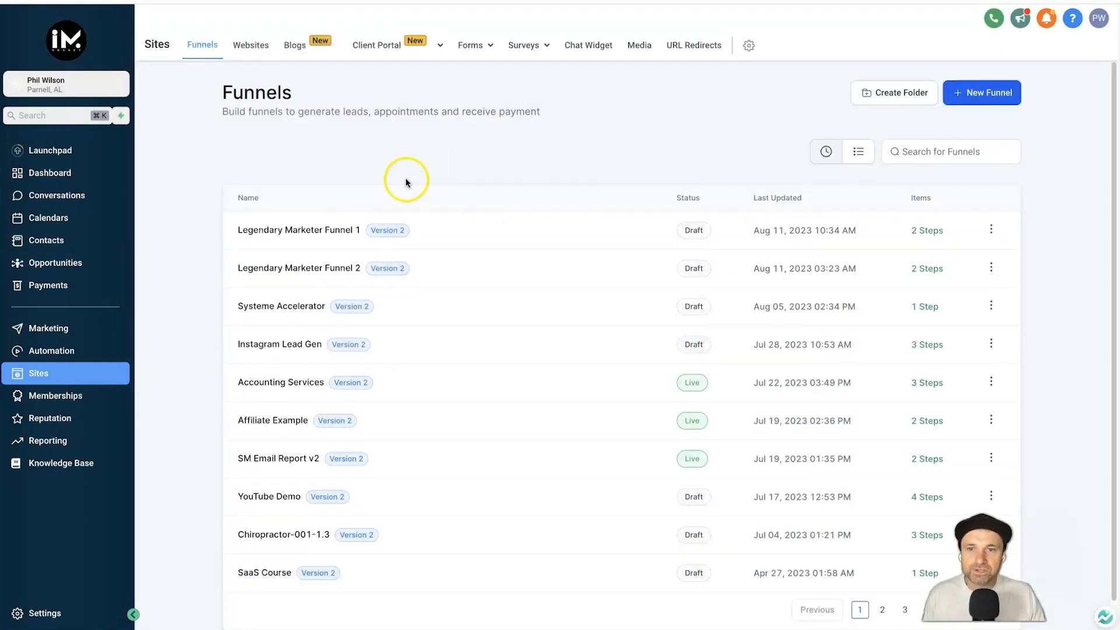
mouse_move(43, 79)
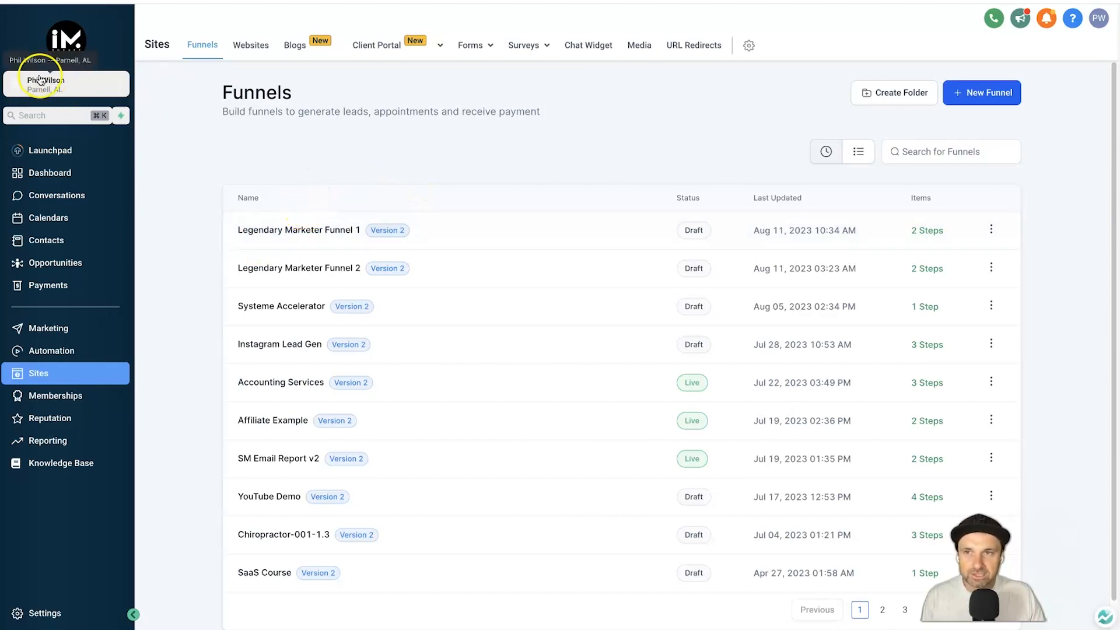
mouse_move(180, 110)
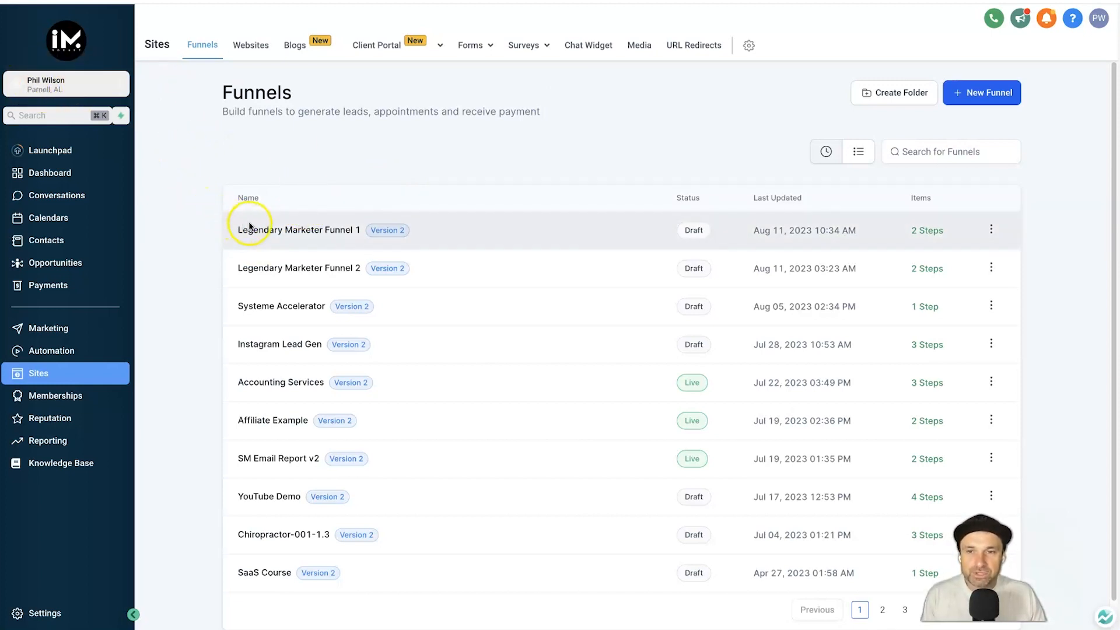
mouse_move(326, 252)
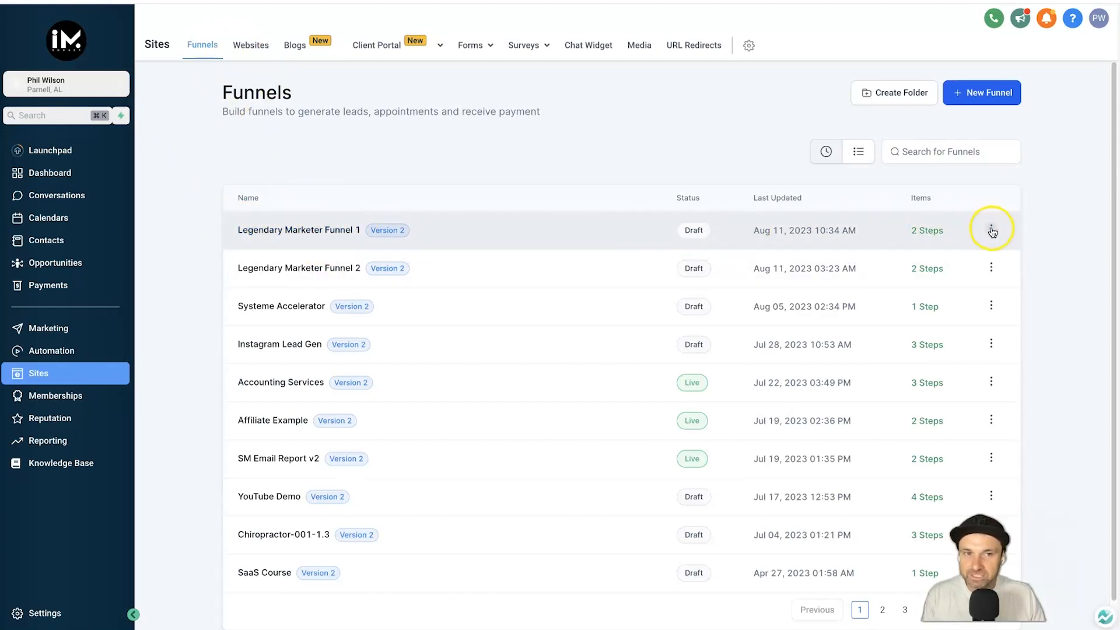
Clone Legendary Marketer Funnel 1 into the Legendary Marketer location under its original name
click(992, 230)
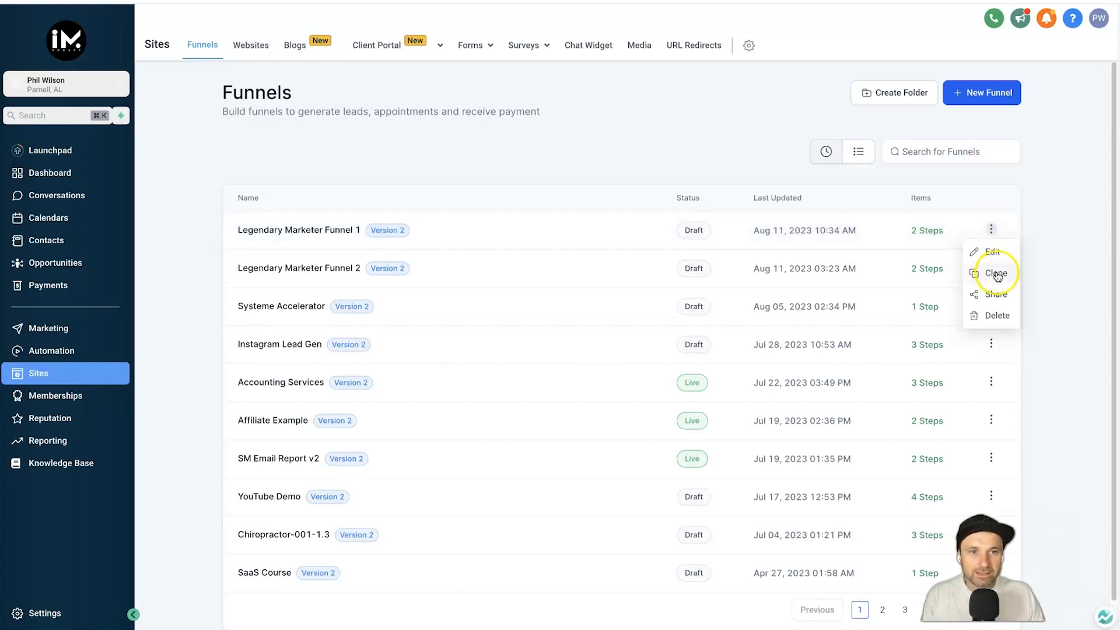
click(995, 273)
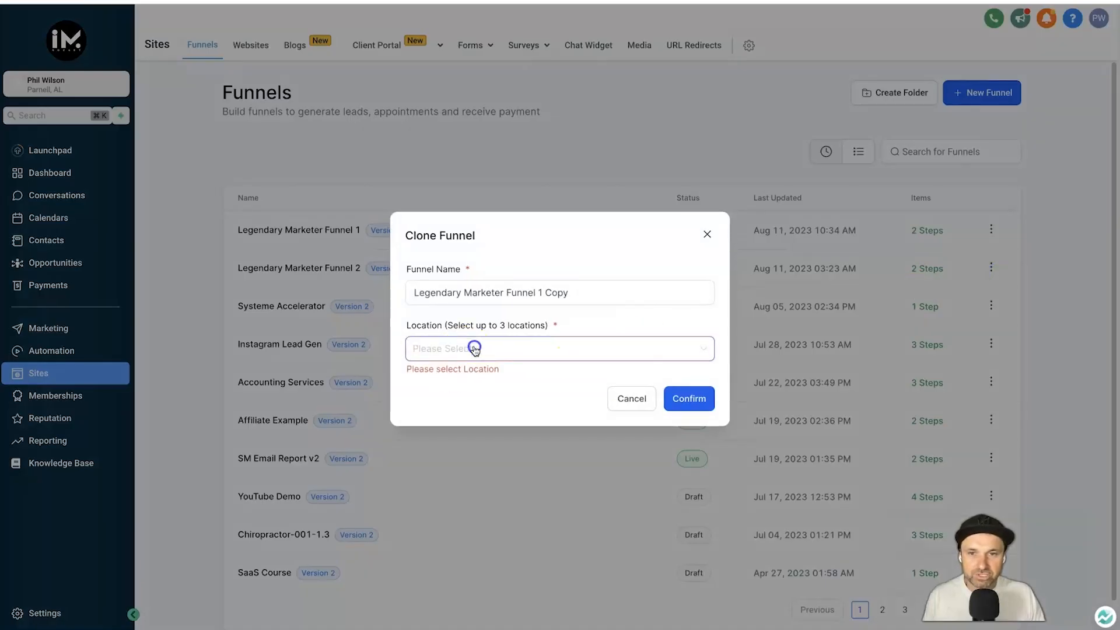
text(legendary Marketer)
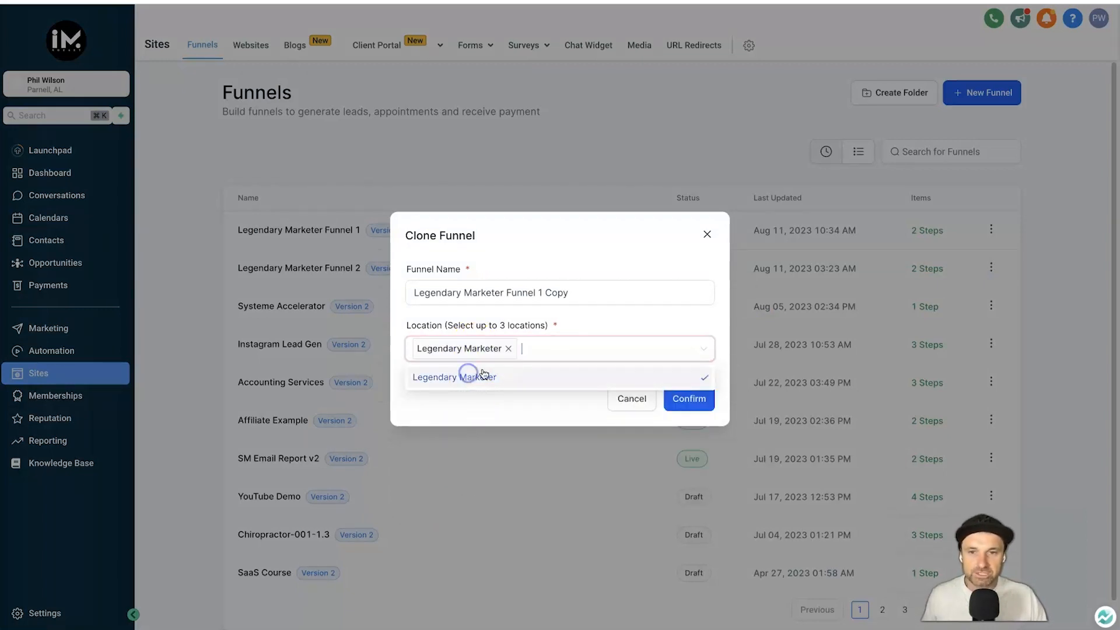
click(559, 292)
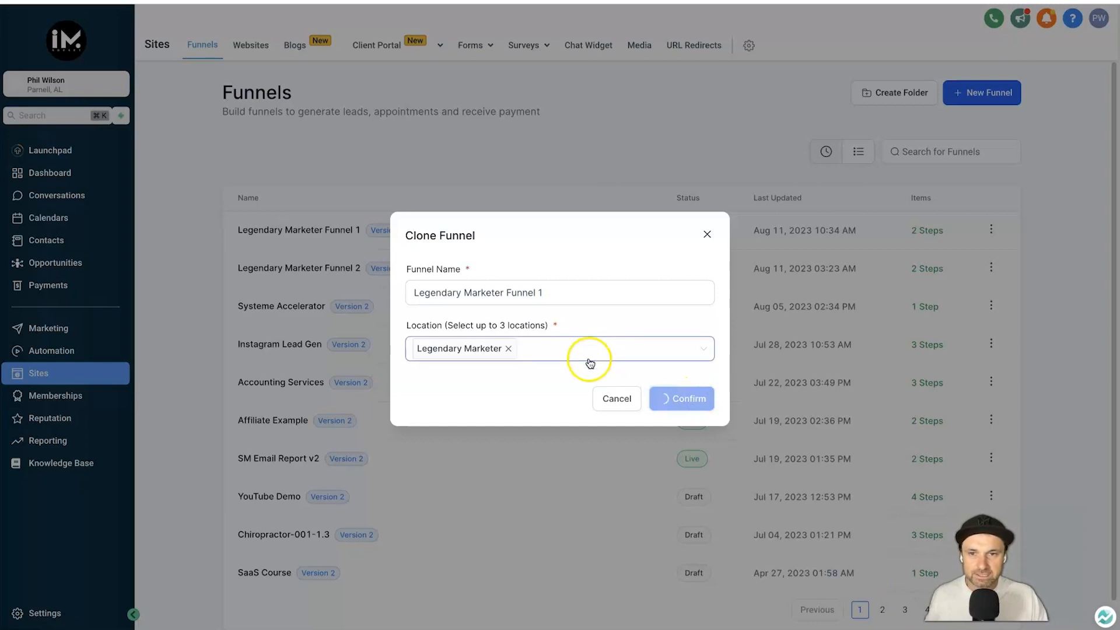
click(679, 399)
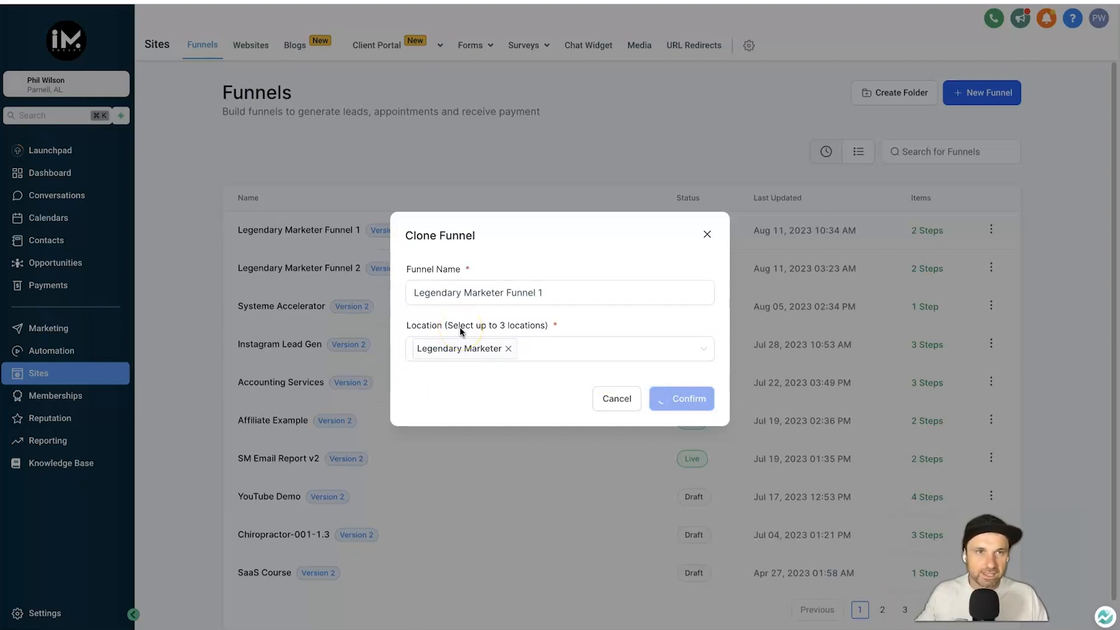
click(680, 399)
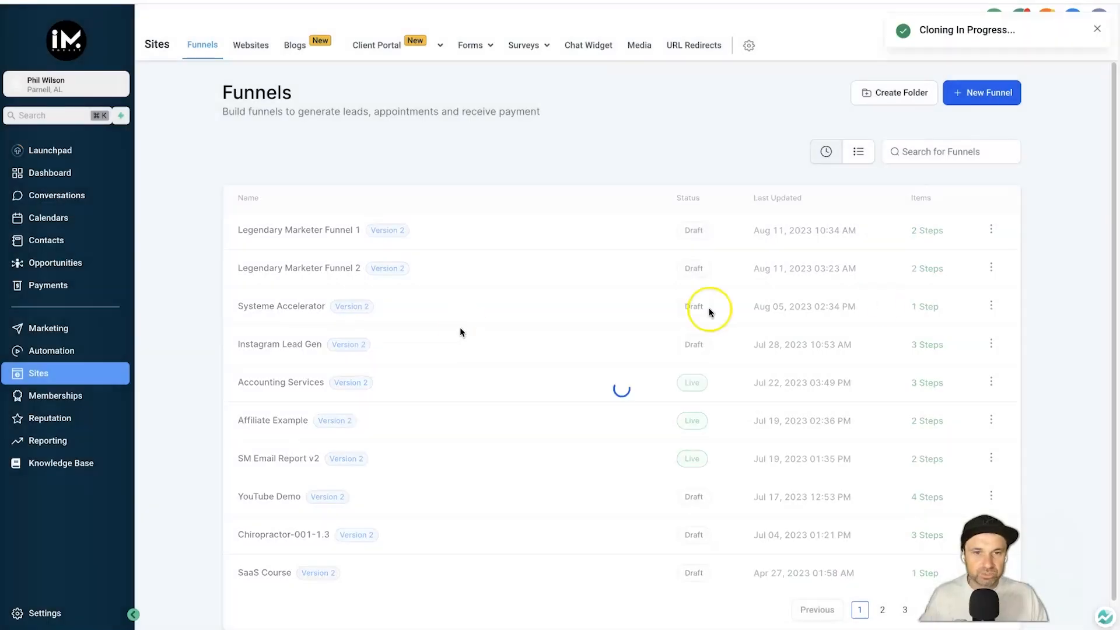
Clone Legendary Marketer Funnel 2 into the Legendary Marketer location without the Copy suffix
click(990, 268)
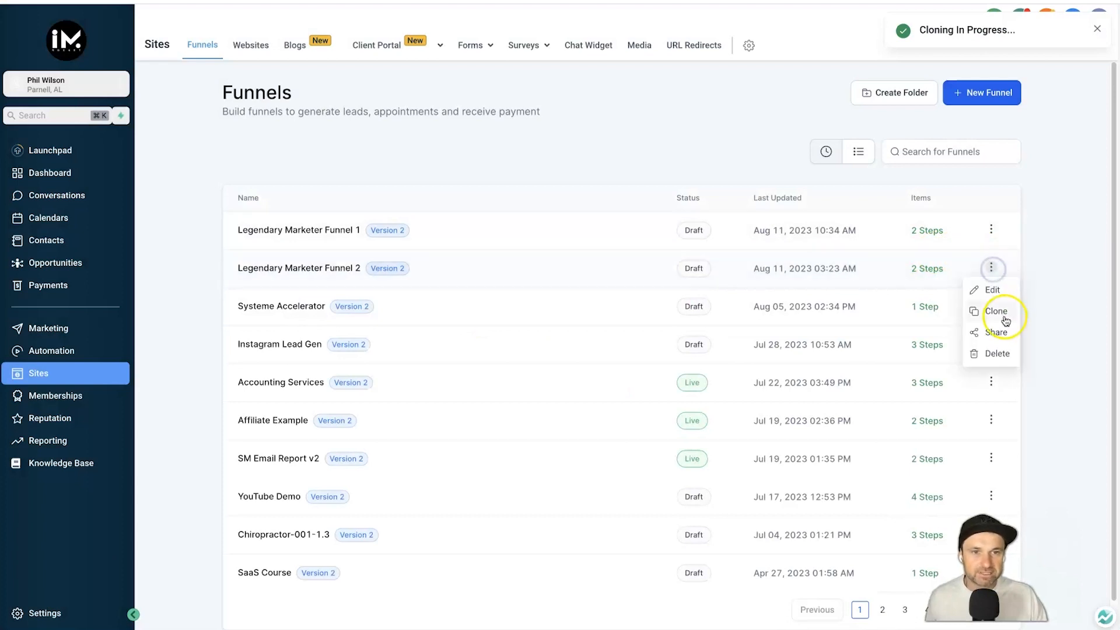
click(994, 311)
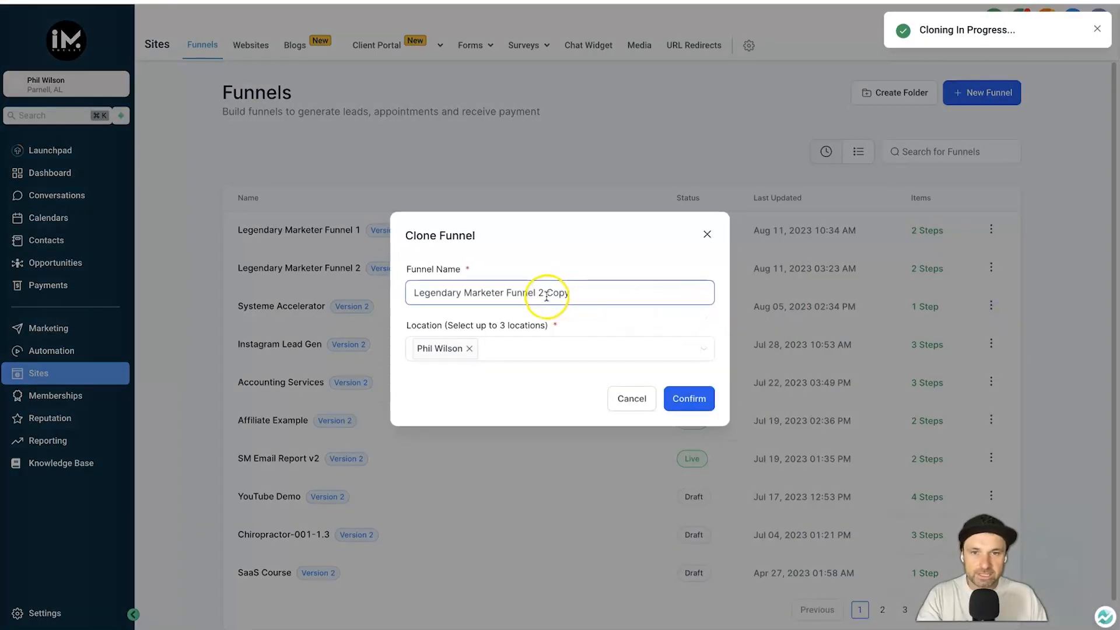
click(558, 349)
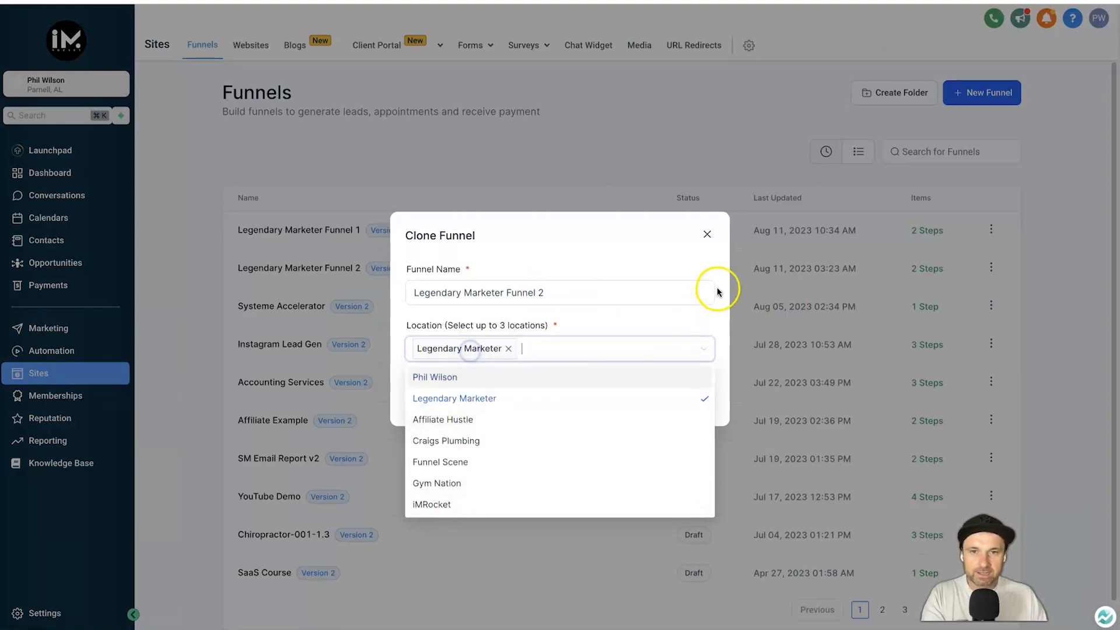
click(680, 399)
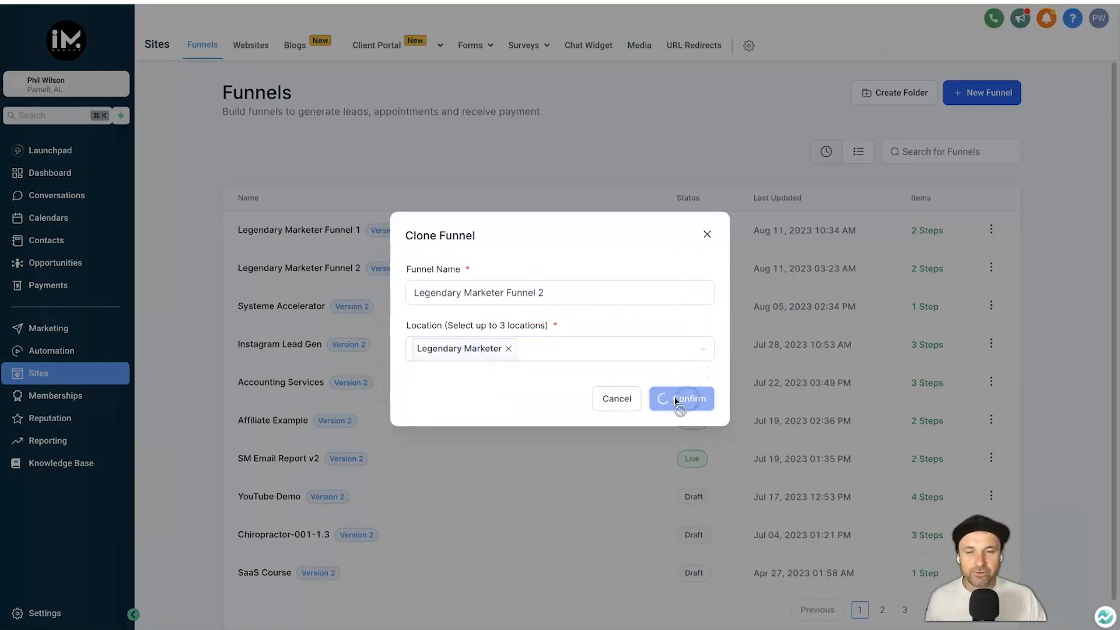
click(680, 398)
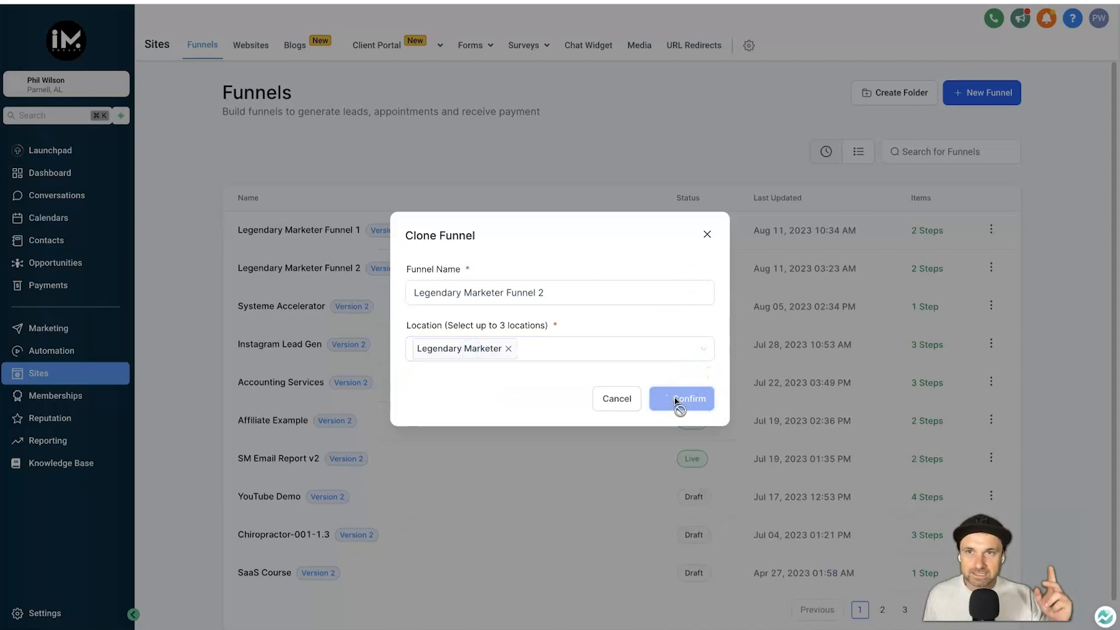
click(679, 399)
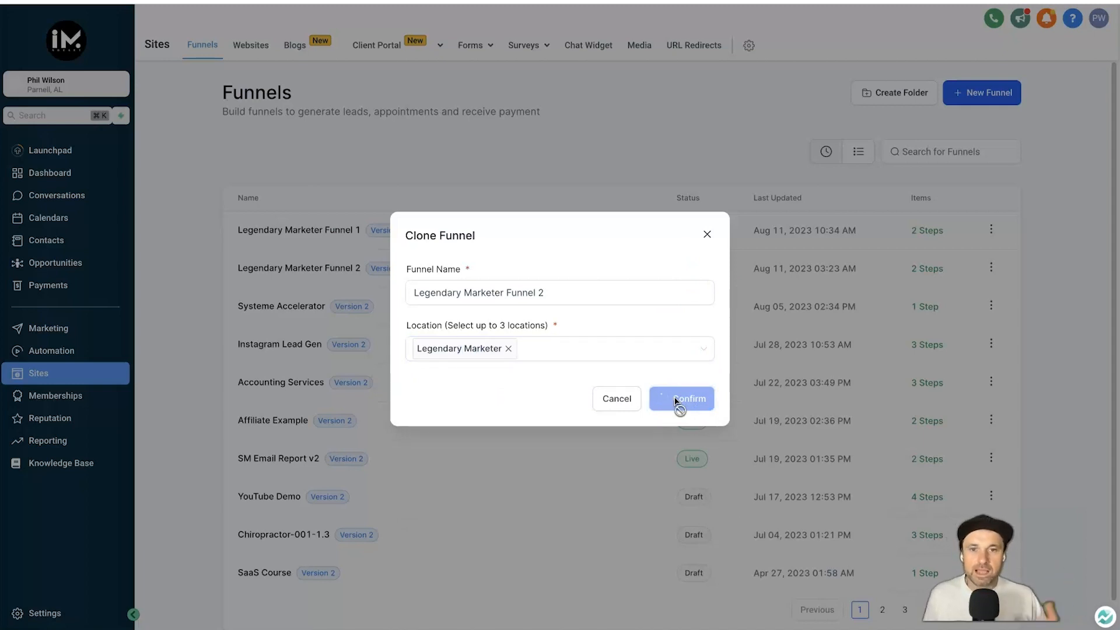
click(680, 398)
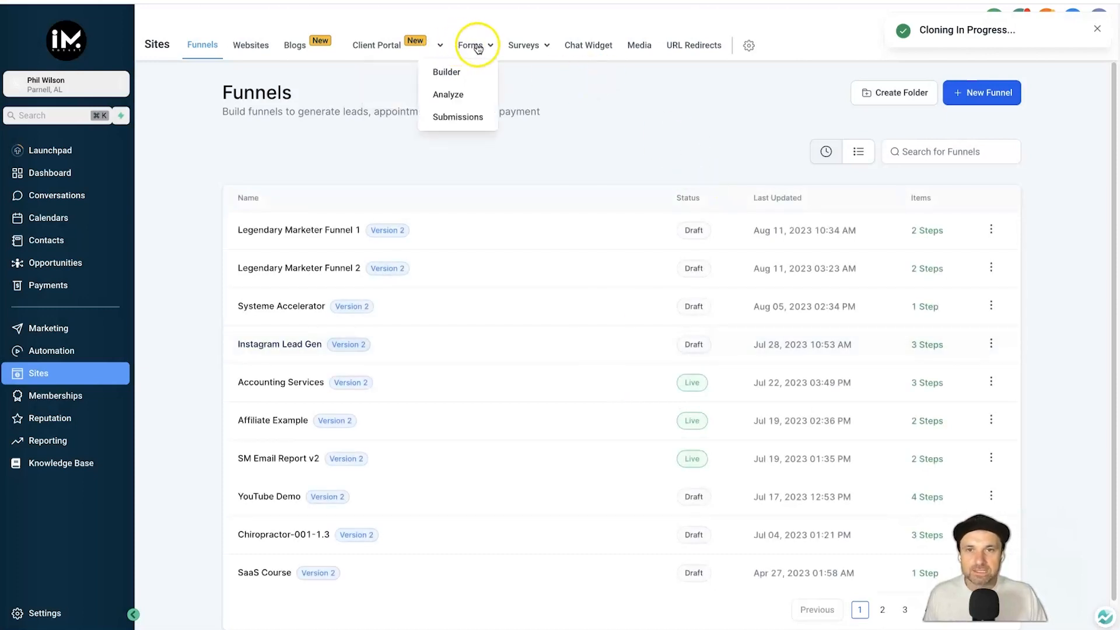
Share Legendary Marketer Funnel 1 FORM to the Legendary Marketer sub-account from the Forms list
click(470, 46)
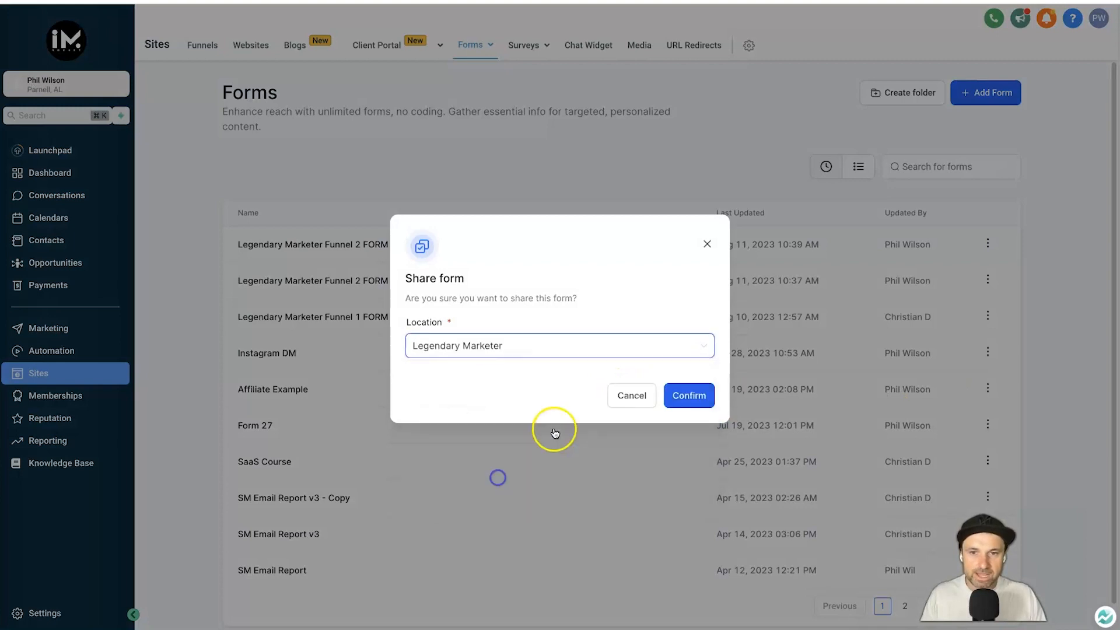
click(688, 396)
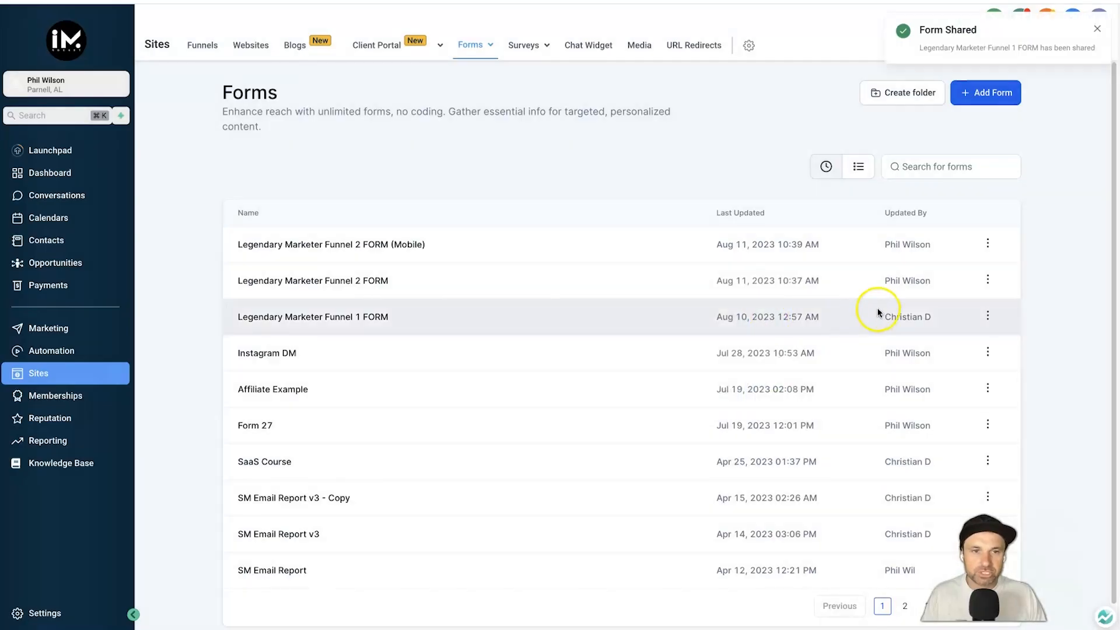
Share Funnel 2 FORM and the remaining funnel form to Legendary Marketer
click(988, 316)
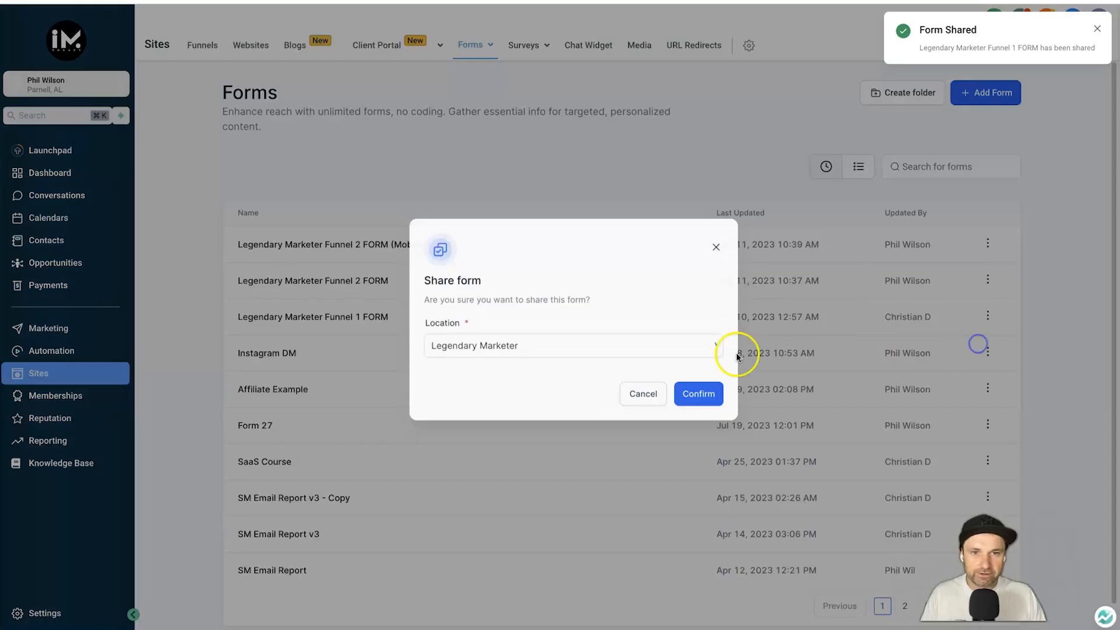
click(688, 396)
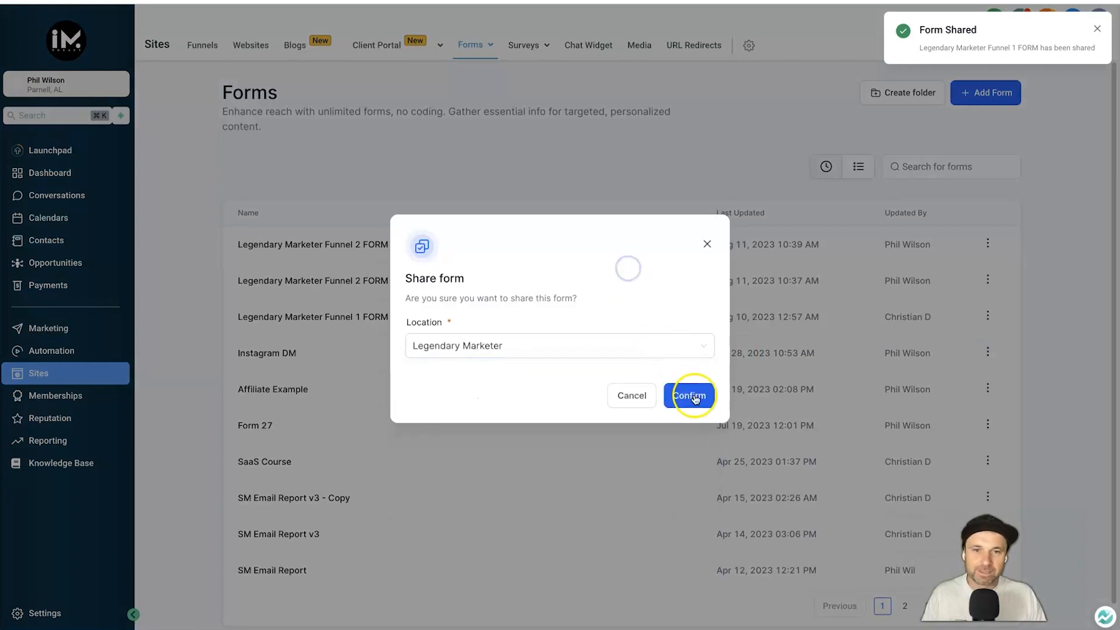
click(688, 396)
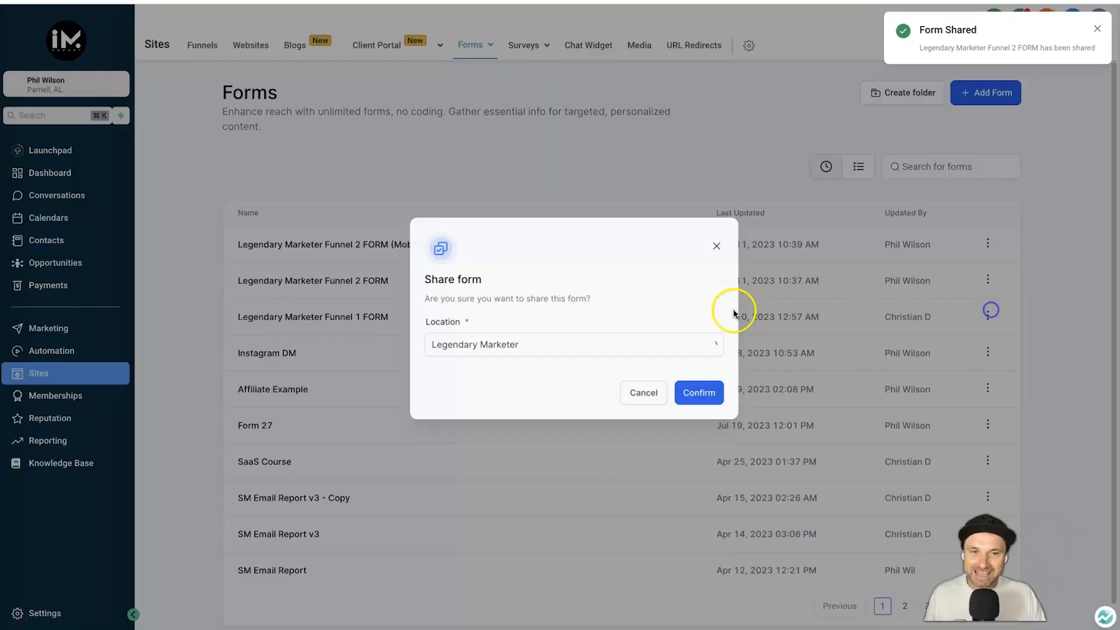
click(698, 392)
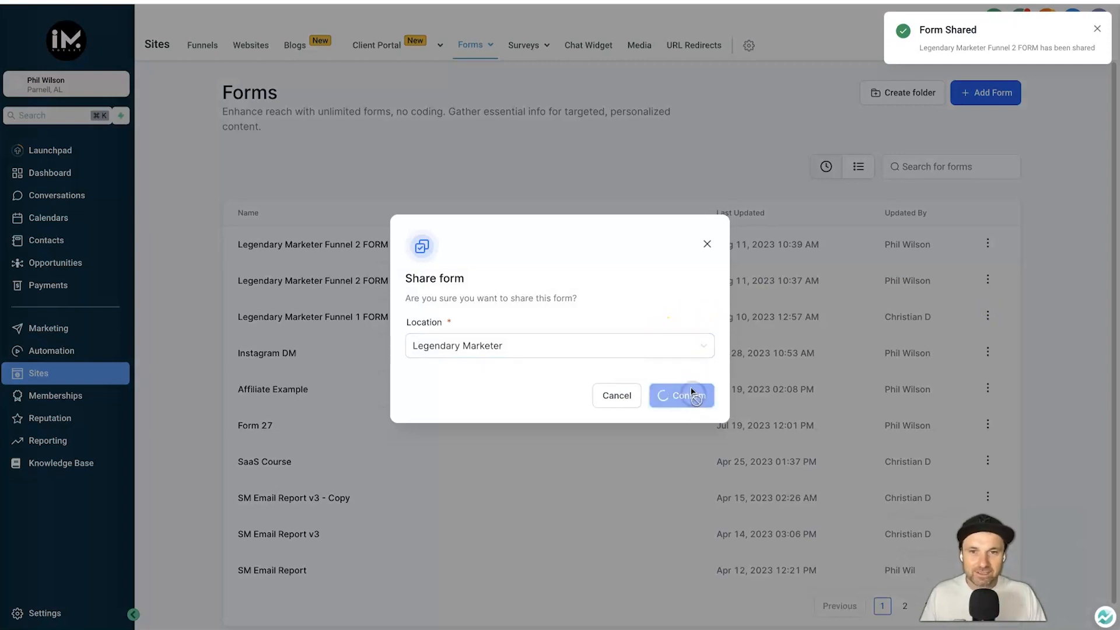
click(679, 395)
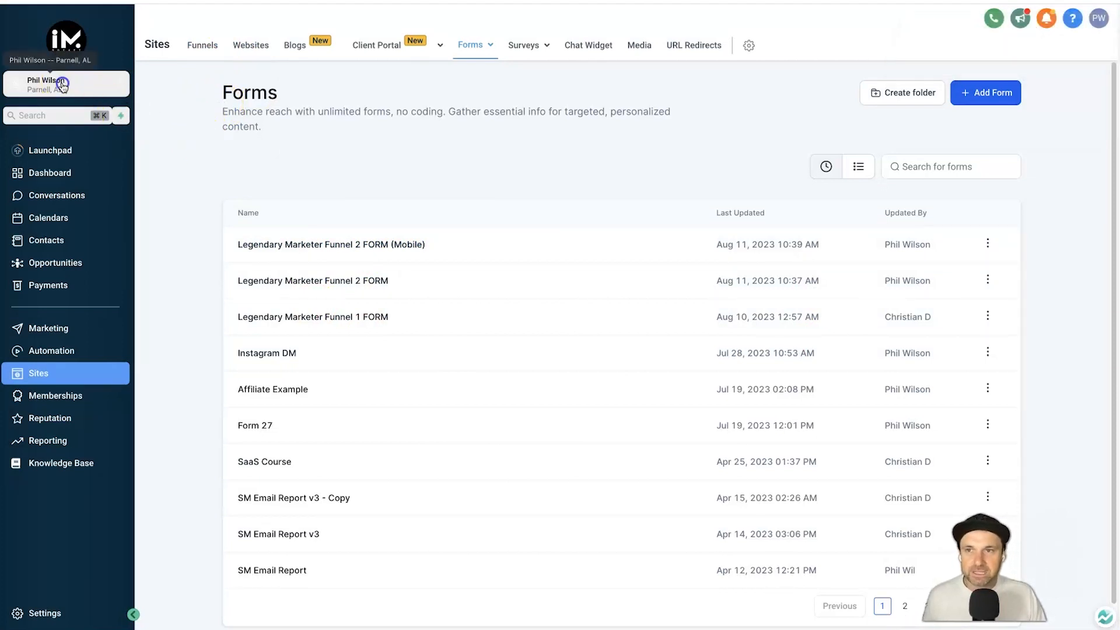
Switch into the Legendary Marketer sub-account and check its forms and cloned funnels
click(65, 84)
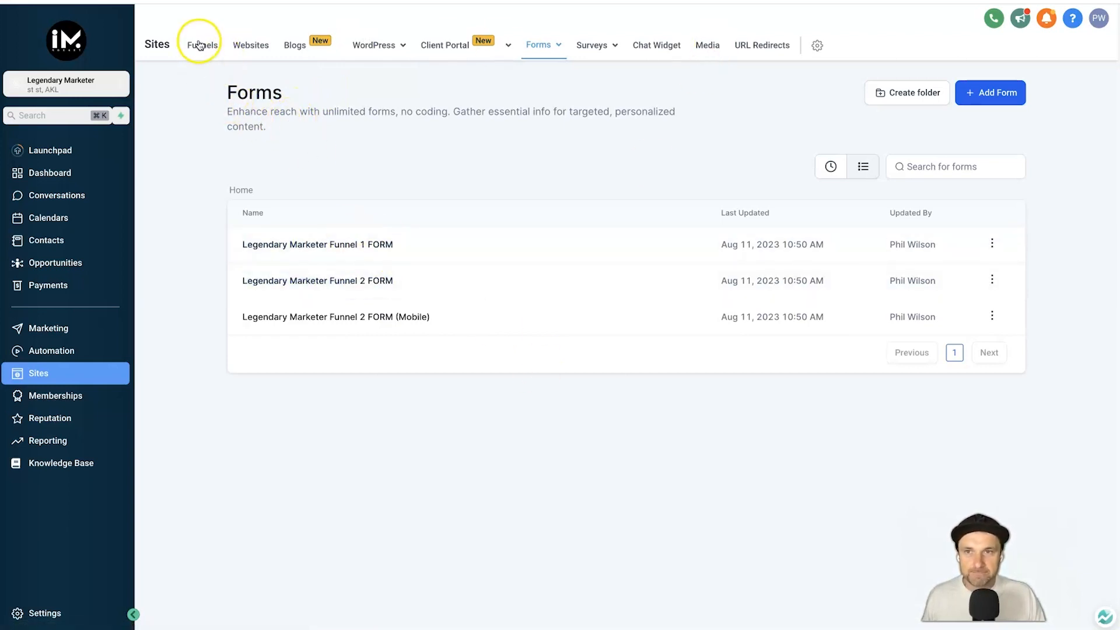
click(202, 46)
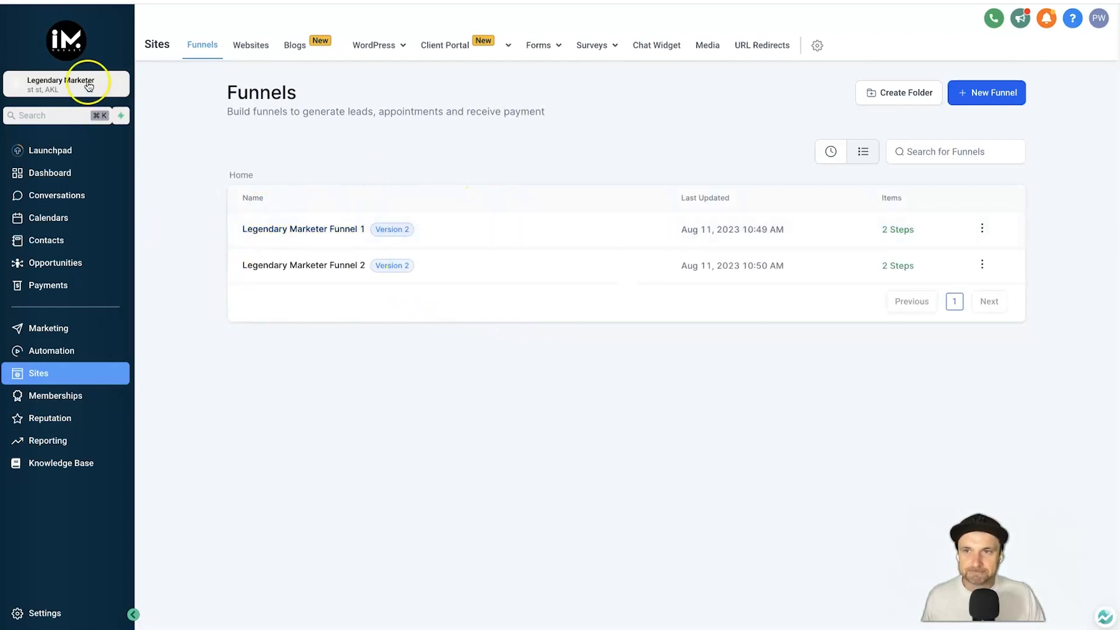
click(66, 84)
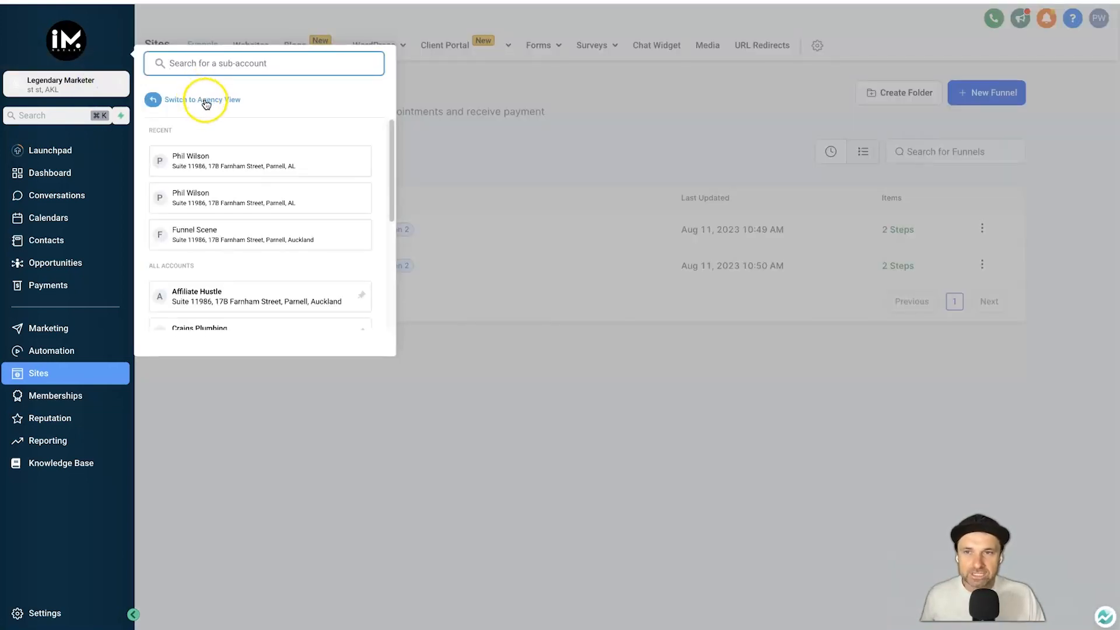
Return to Agency View and go to Settings > Snapshot to see the account snapshots
click(200, 99)
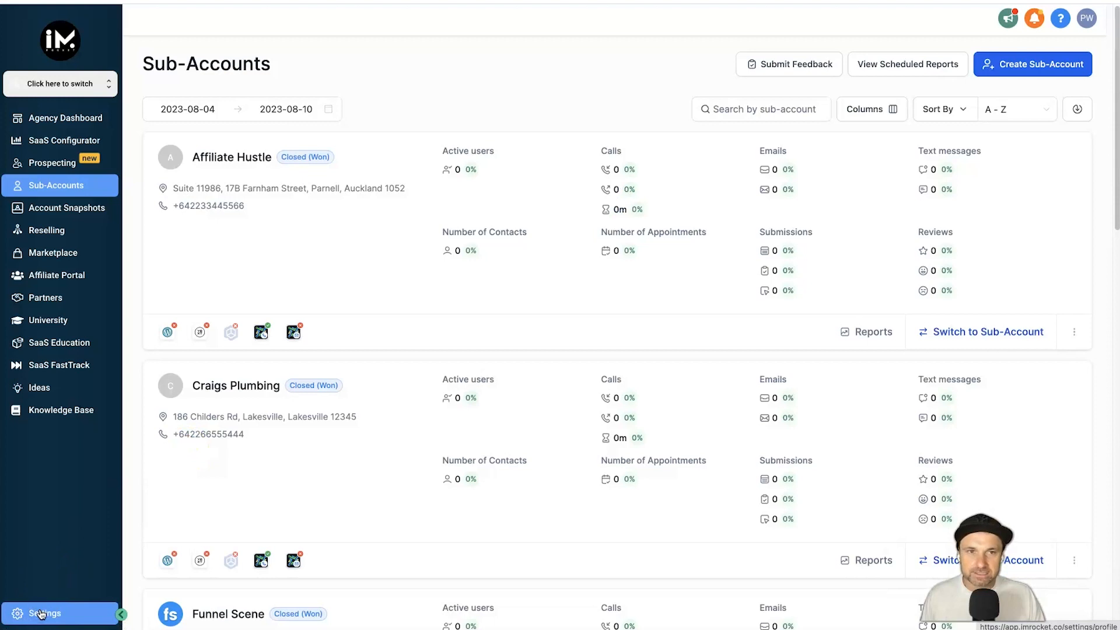
click(45, 612)
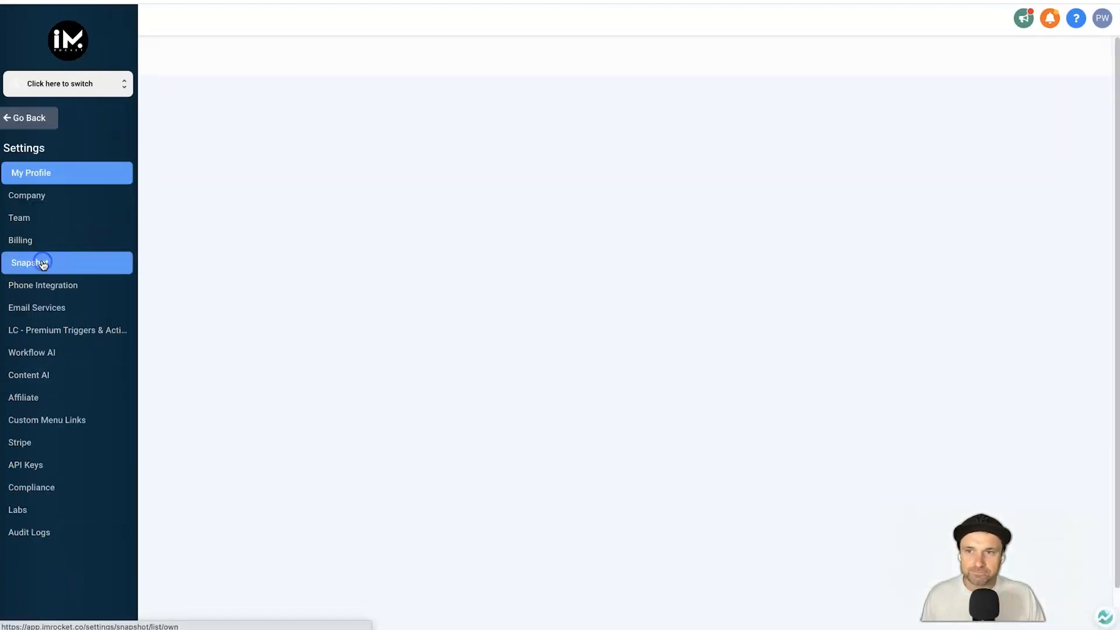
click(31, 262)
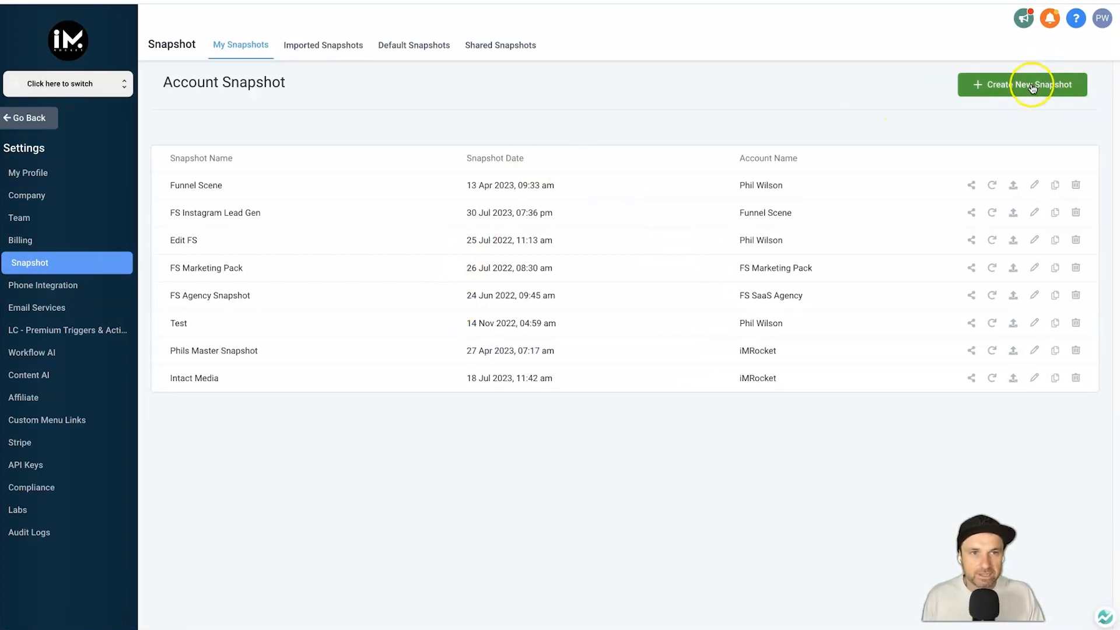
Create snapshot 'Legendary Marketer Assets' from the Legendary Marketer account and save it
click(1022, 84)
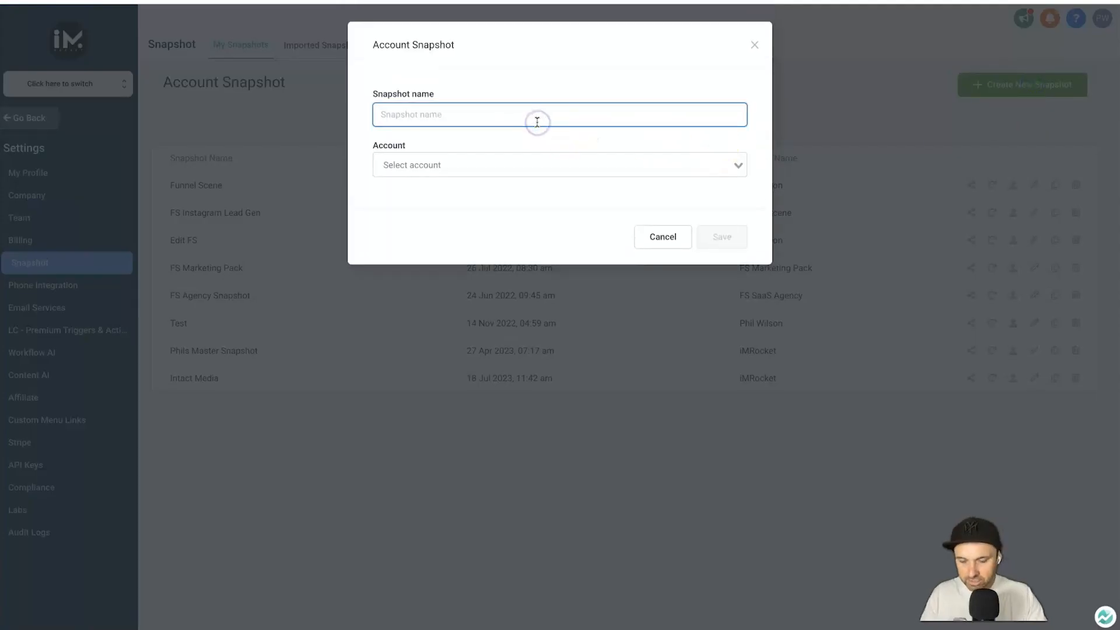
text(Legendary Marka)
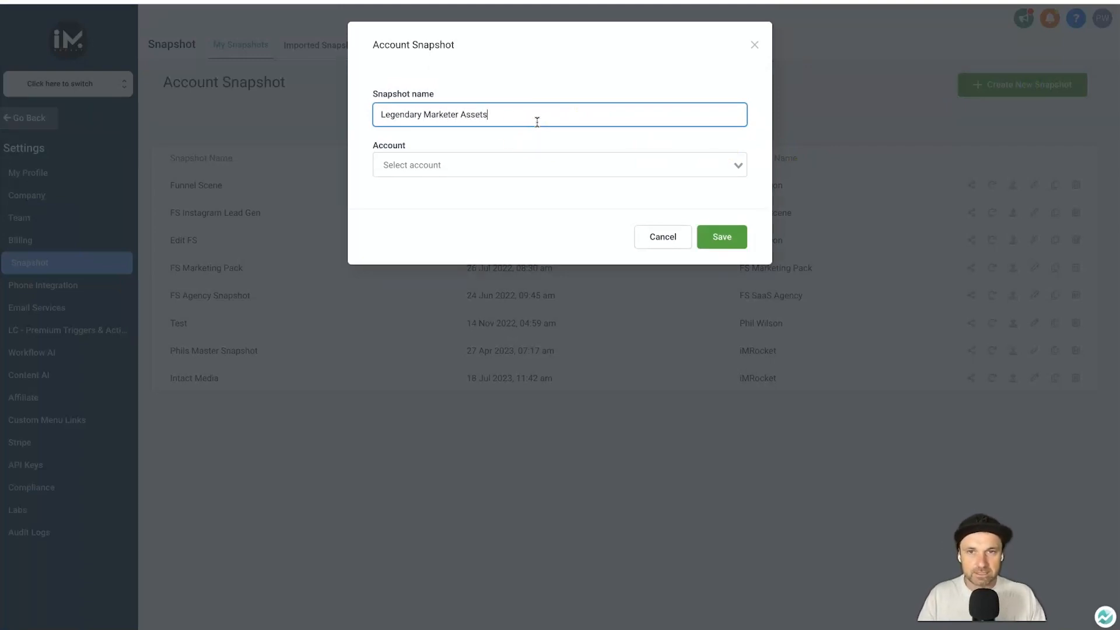
click(558, 165)
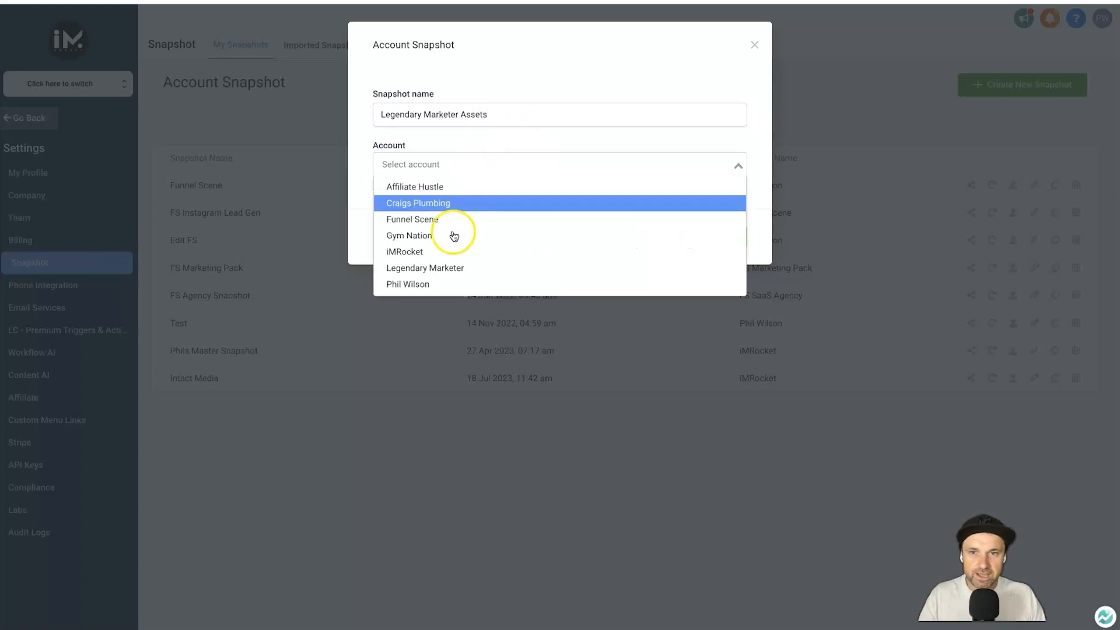
click(425, 268)
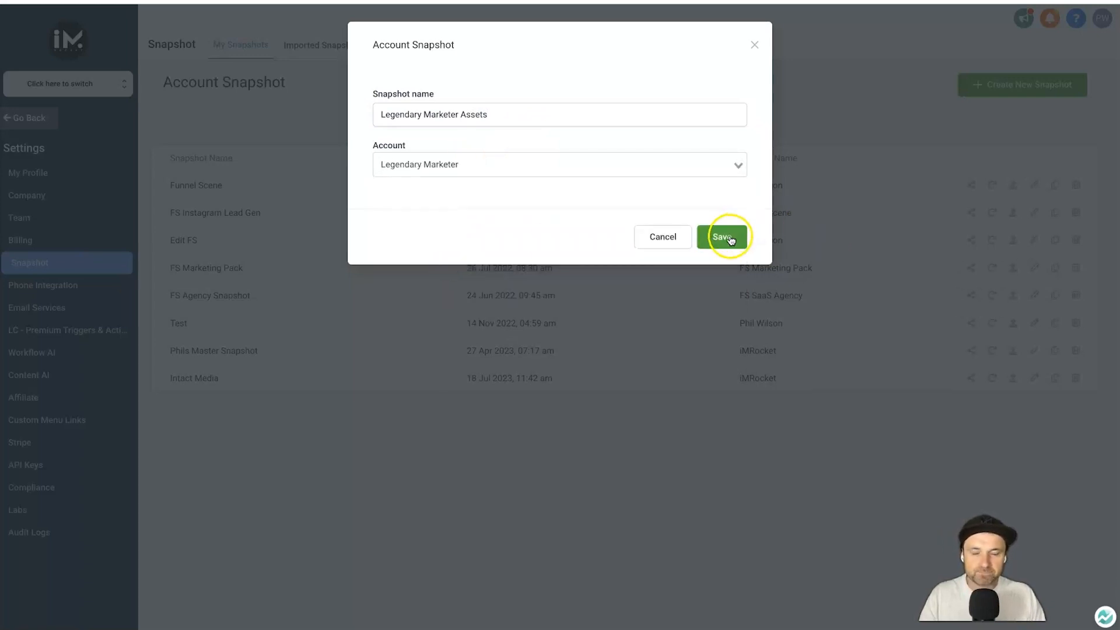
click(722, 236)
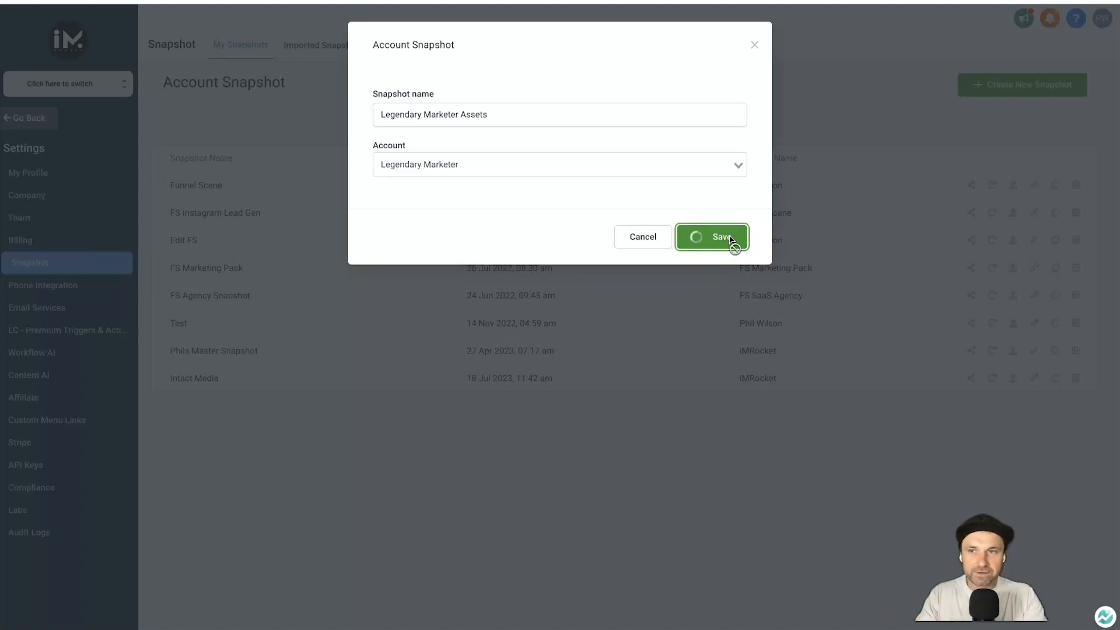
click(711, 237)
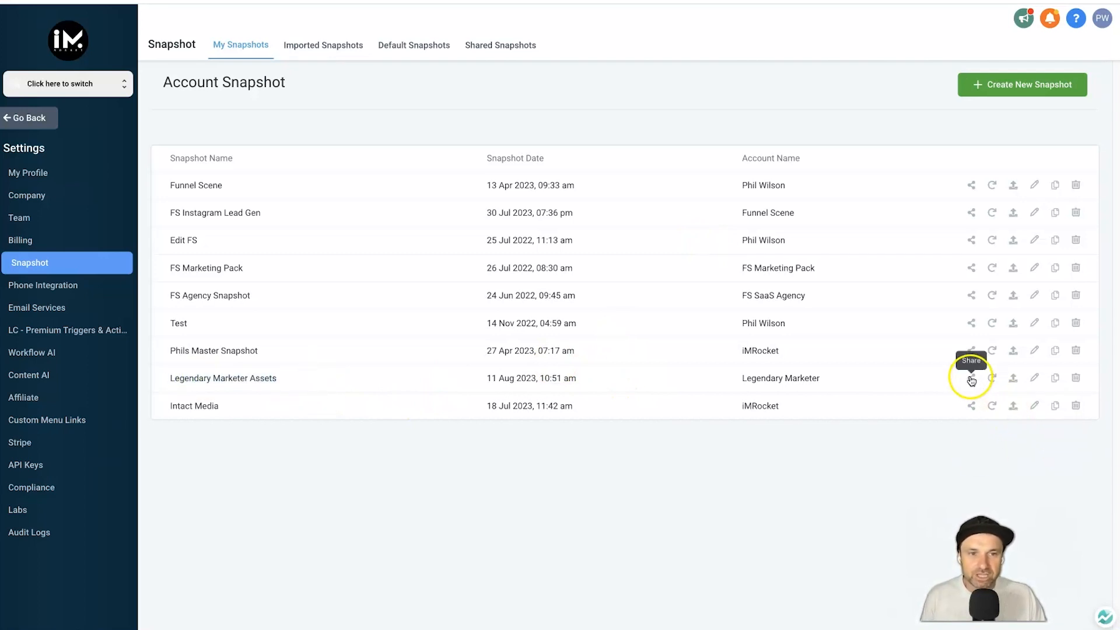
Generate a permanent share link for the Legendary Marketer Assets snapshot and close the dialog
click(971, 377)
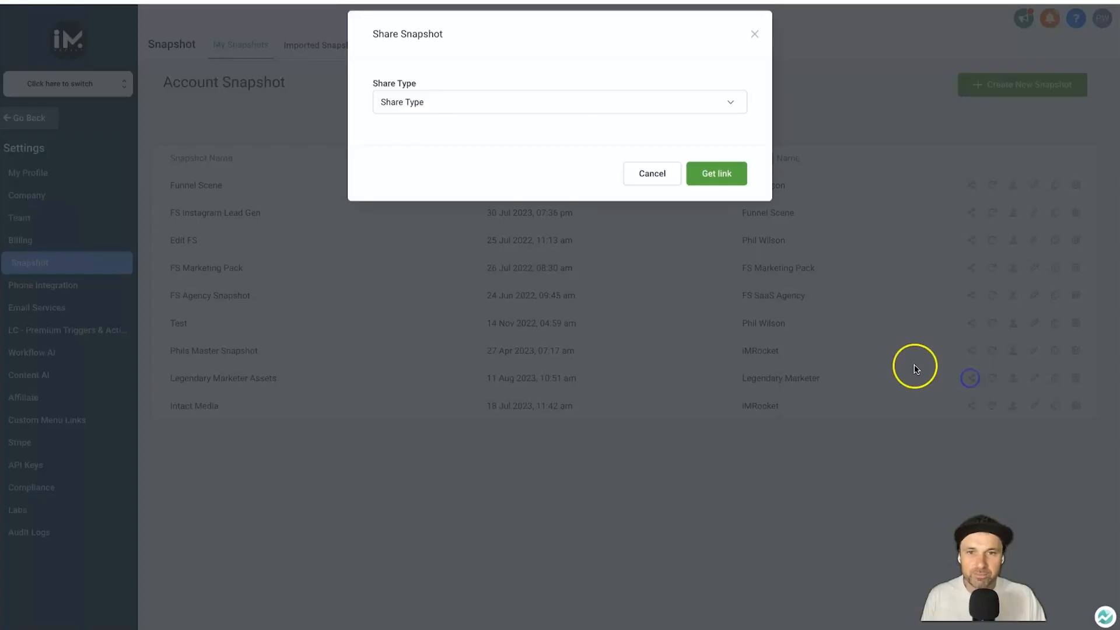
click(559, 101)
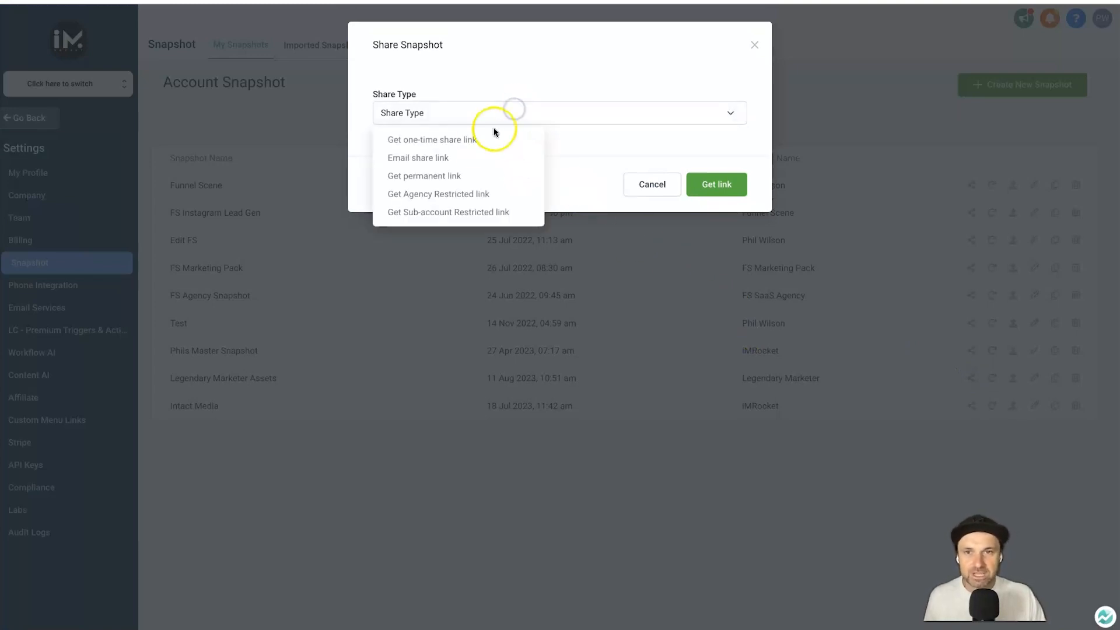
mouse_move(489, 145)
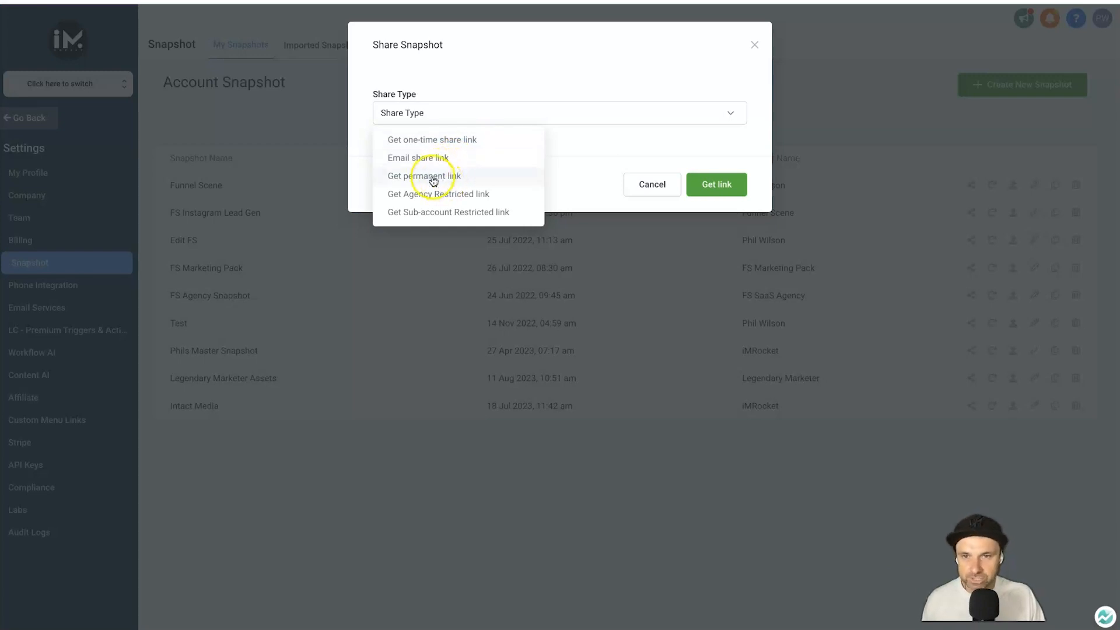
click(422, 176)
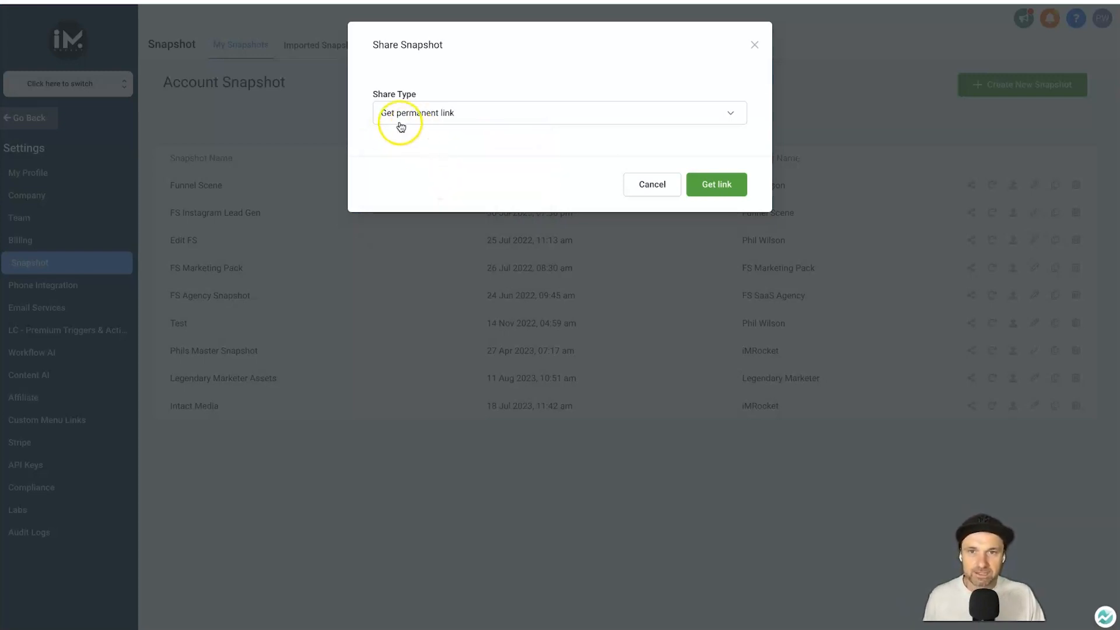
click(715, 185)
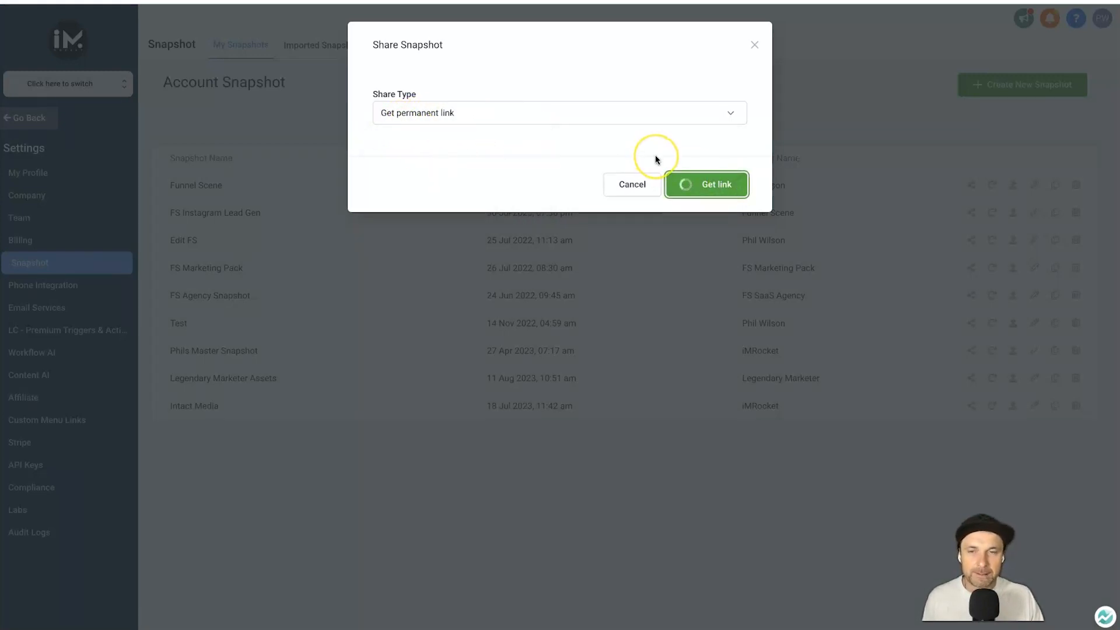
click(706, 184)
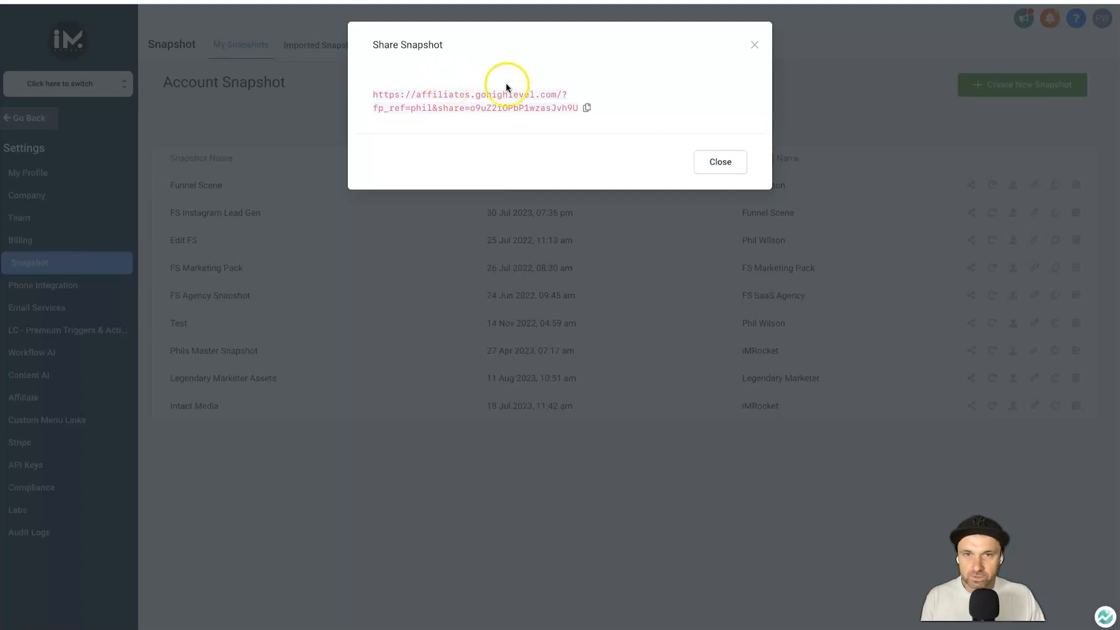
click(720, 161)
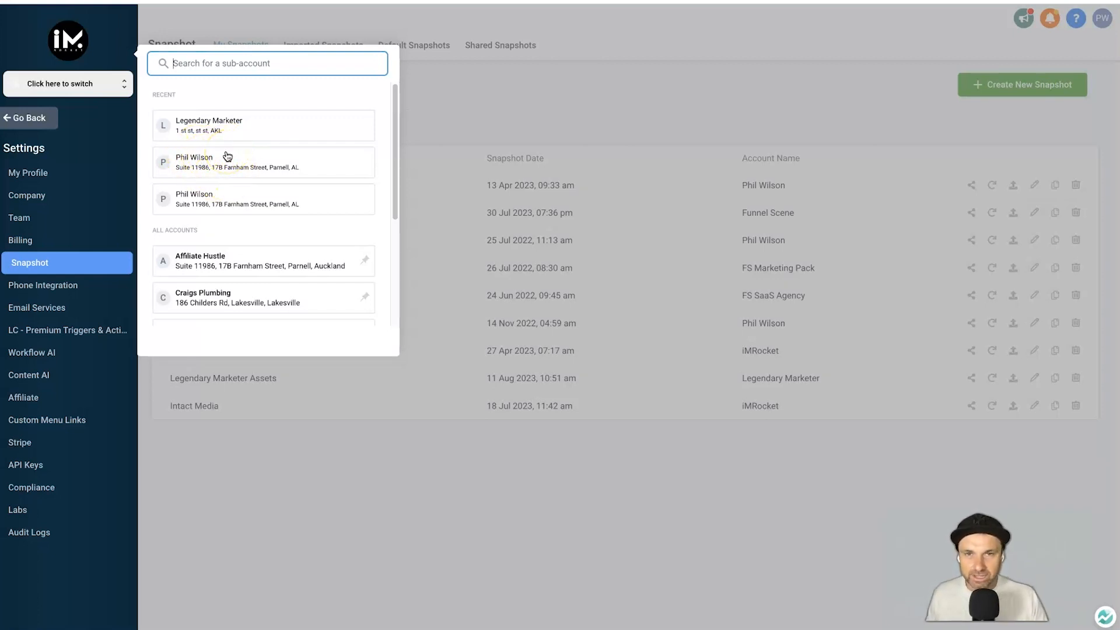
mouse_move(304, 277)
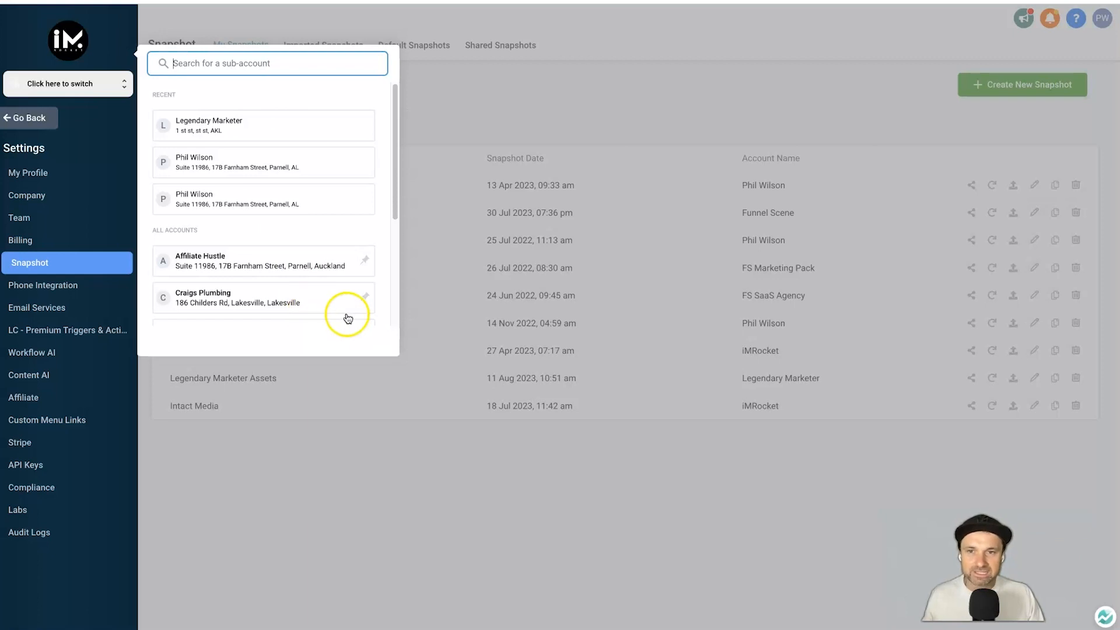
mouse_move(347, 307)
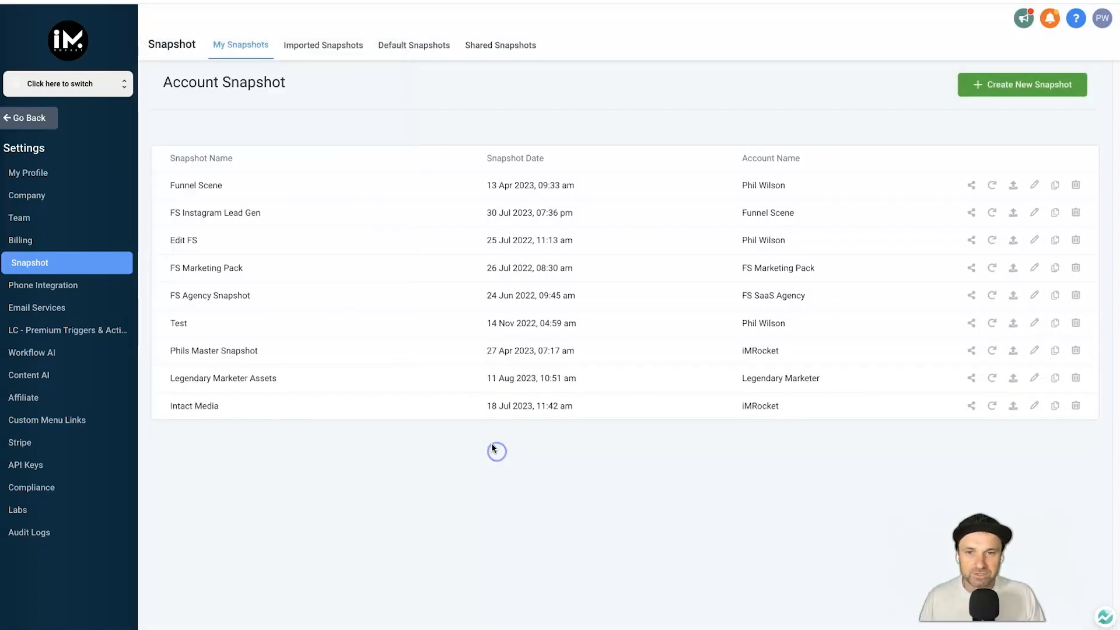
mouse_move(269, 238)
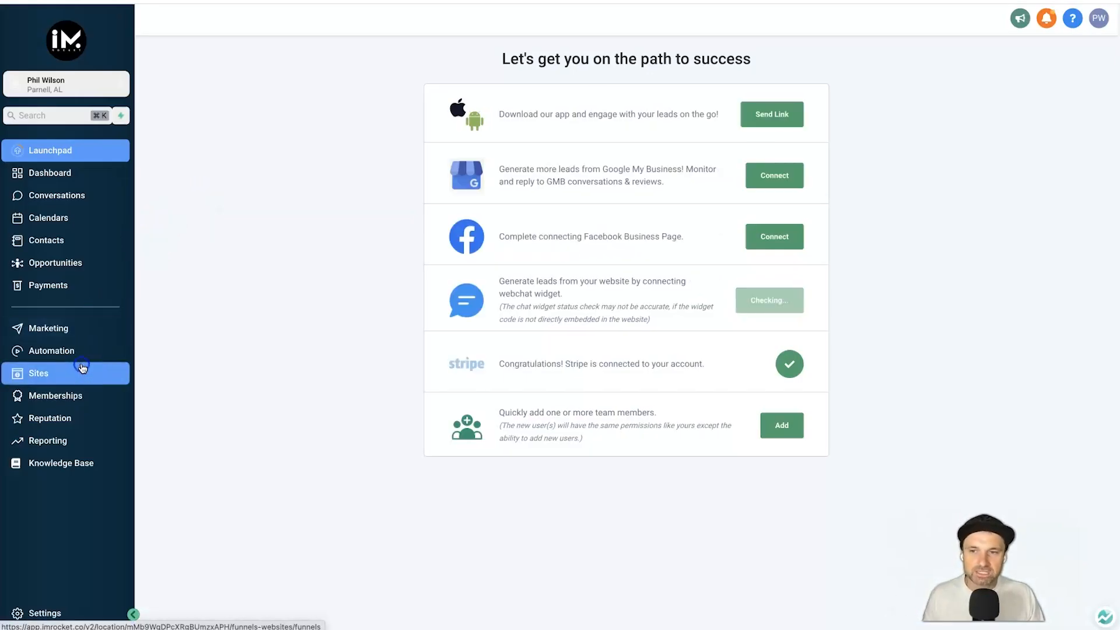
Go to Automation workflows and view the actions for the Active Automations folder and Affiliate Sequence workflow
click(39, 373)
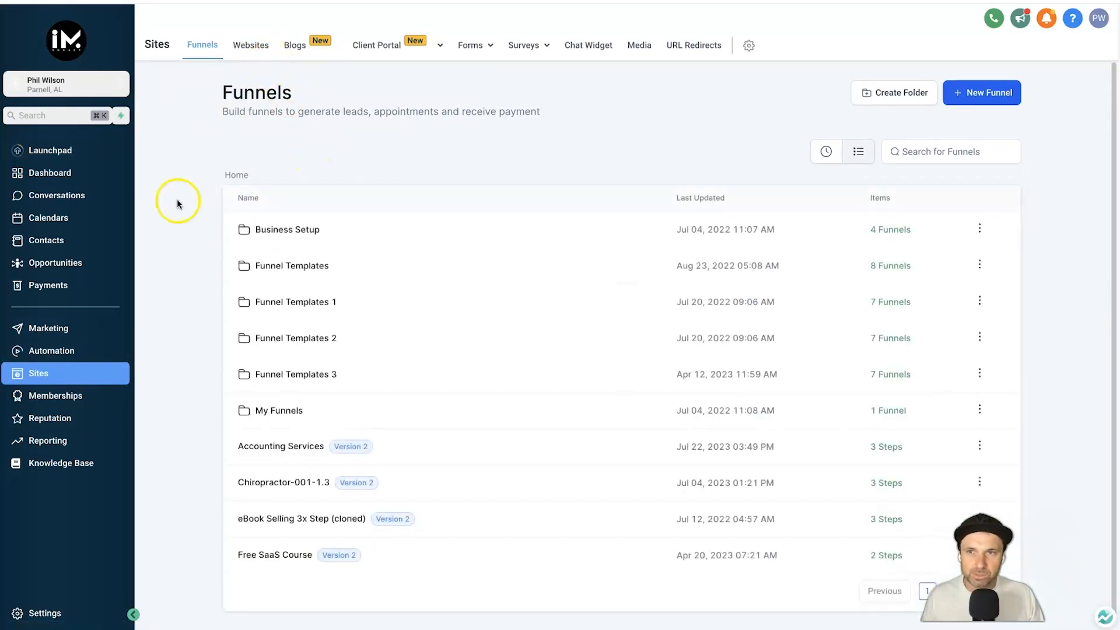
click(51, 351)
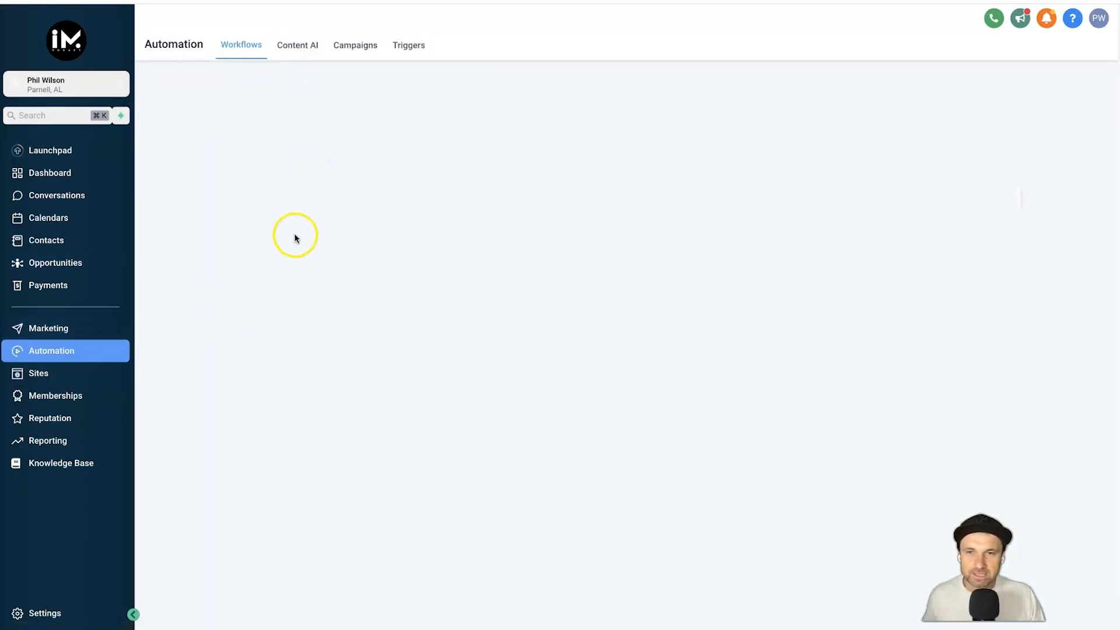
click(991, 250)
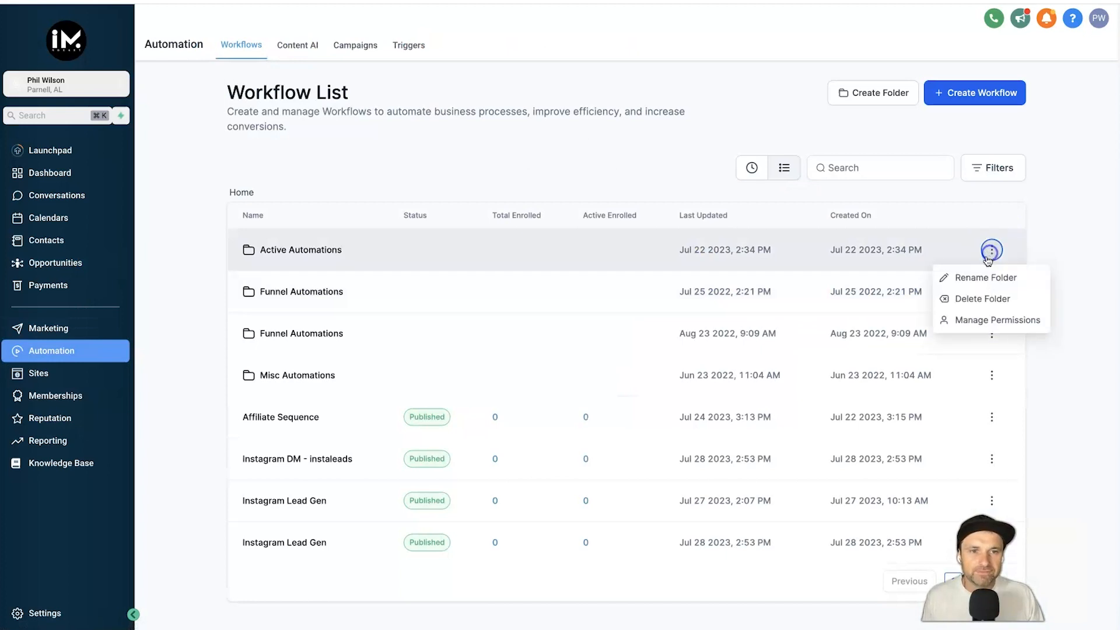
click(991, 416)
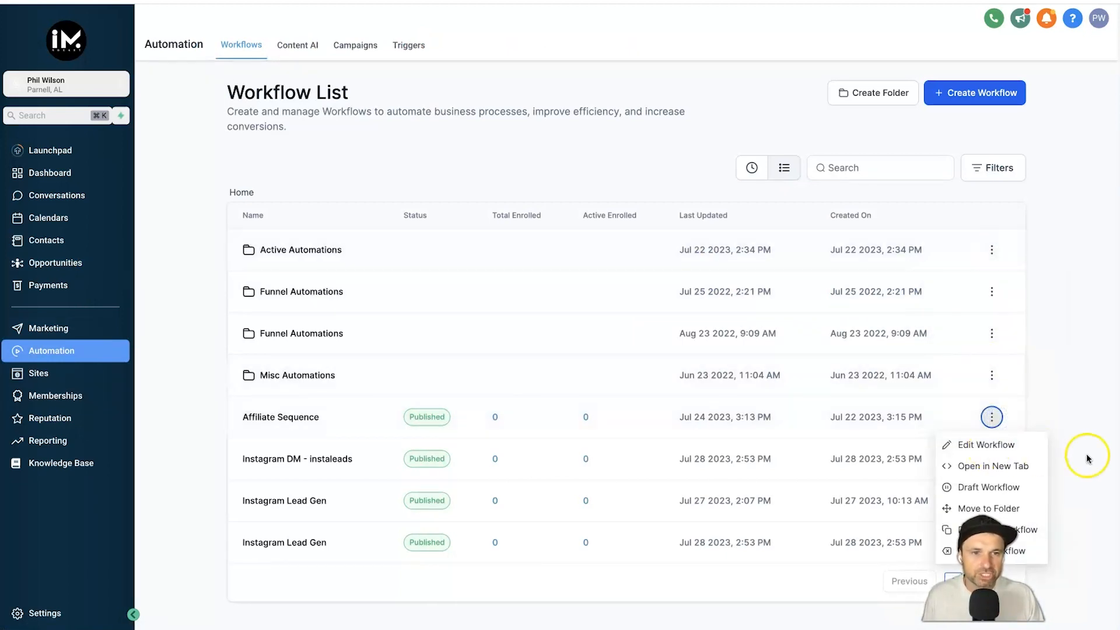
mouse_move(535, 508)
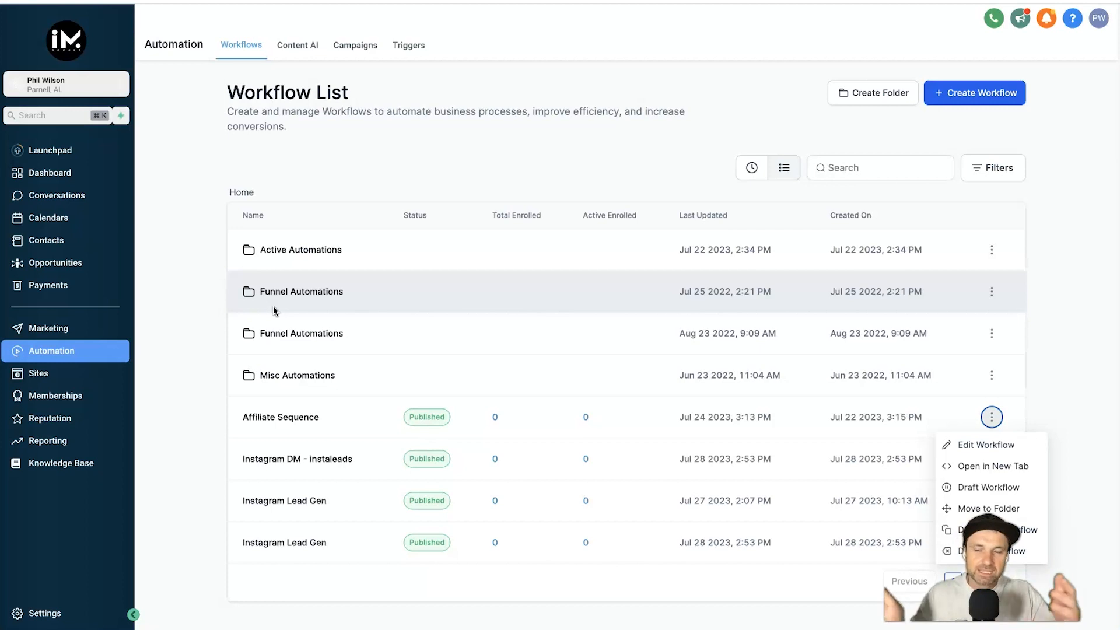
click(431, 124)
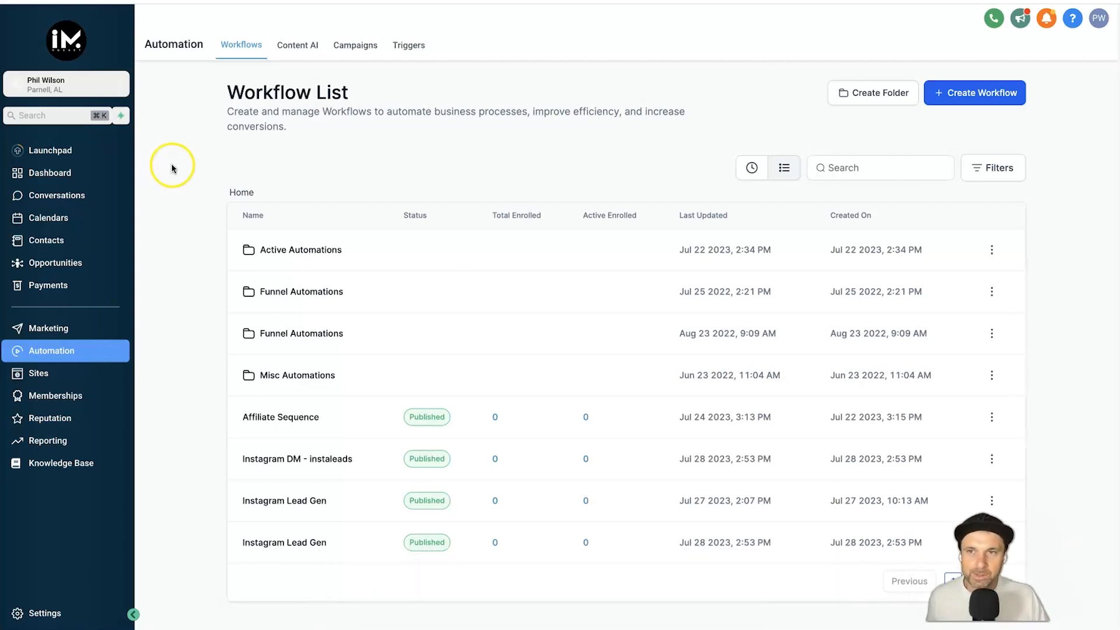
mouse_move(156, 156)
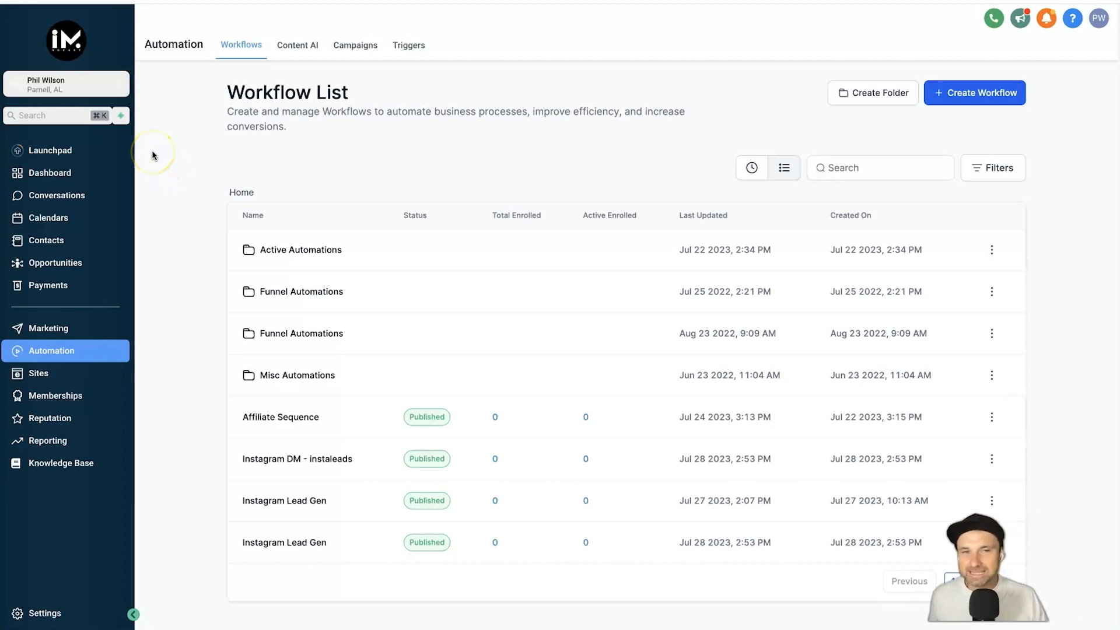
mouse_move(151, 155)
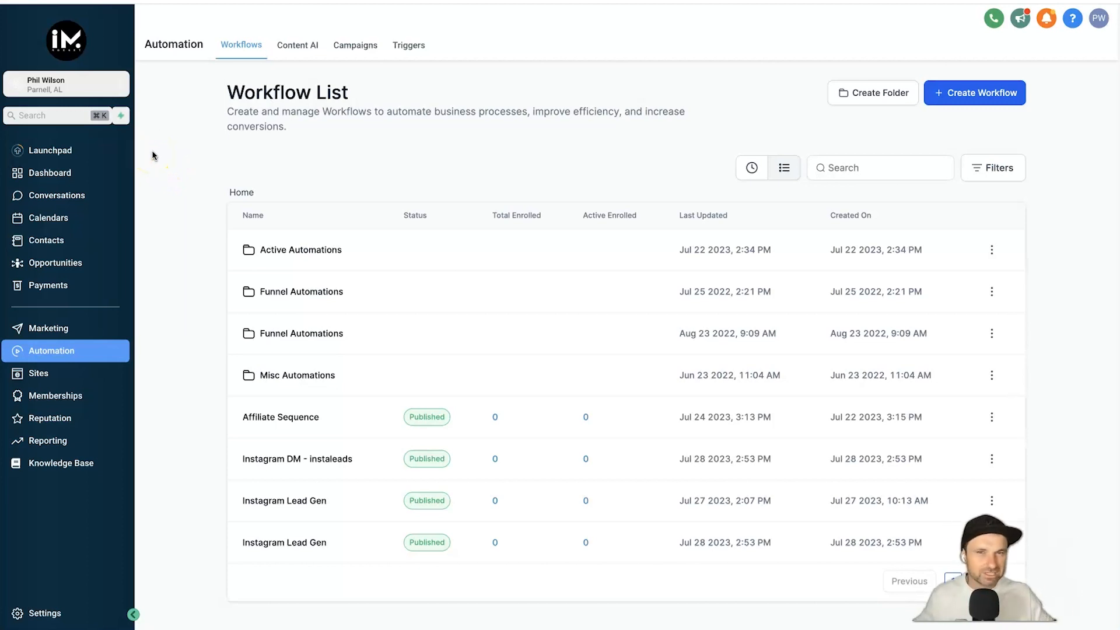